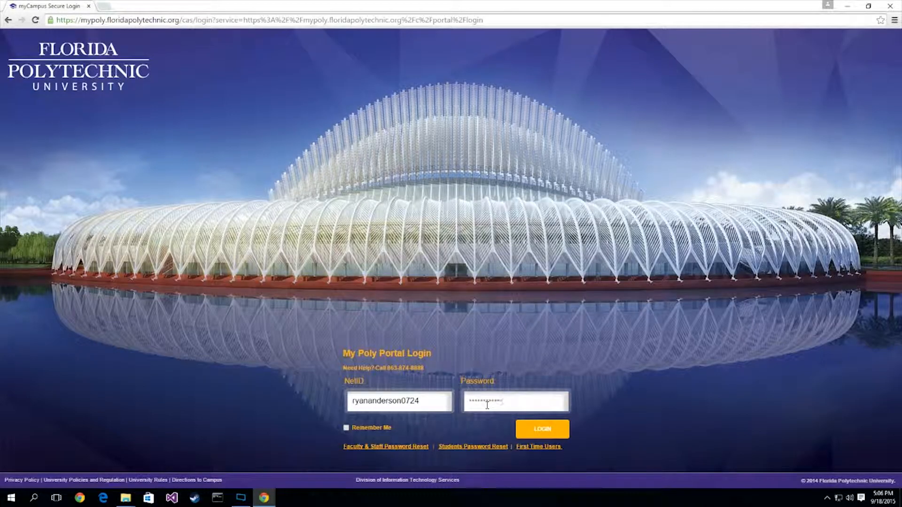
# Log into myPoly, decline saving the password, and go to Add a Calendar Event.
pyautogui.click(540, 429)
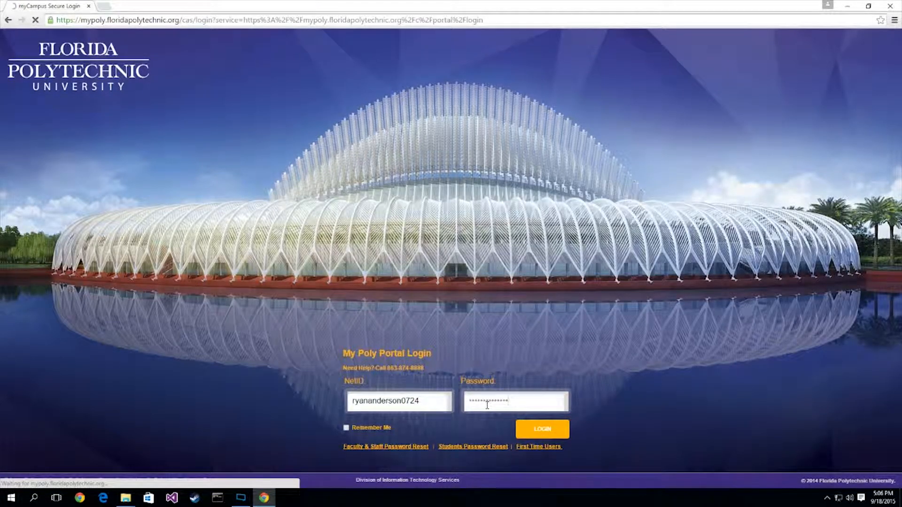
pyautogui.click(541, 429)
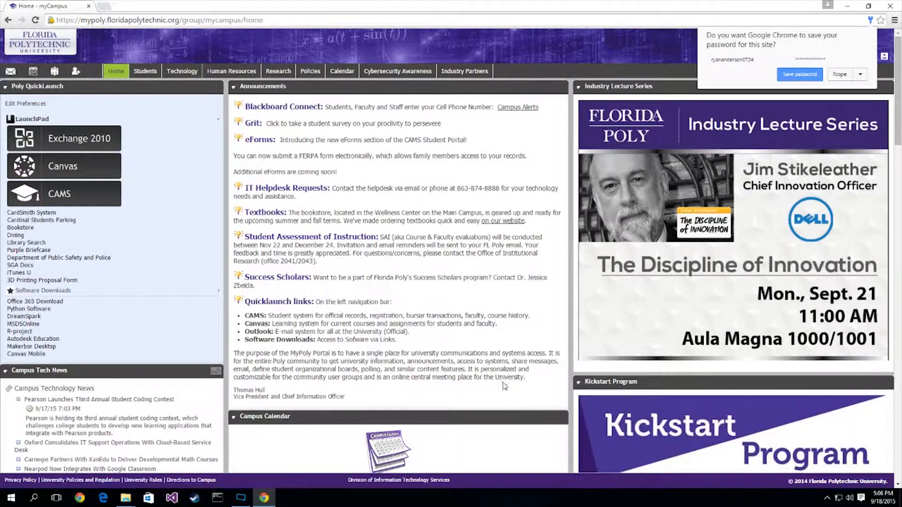
pyautogui.click(839, 74)
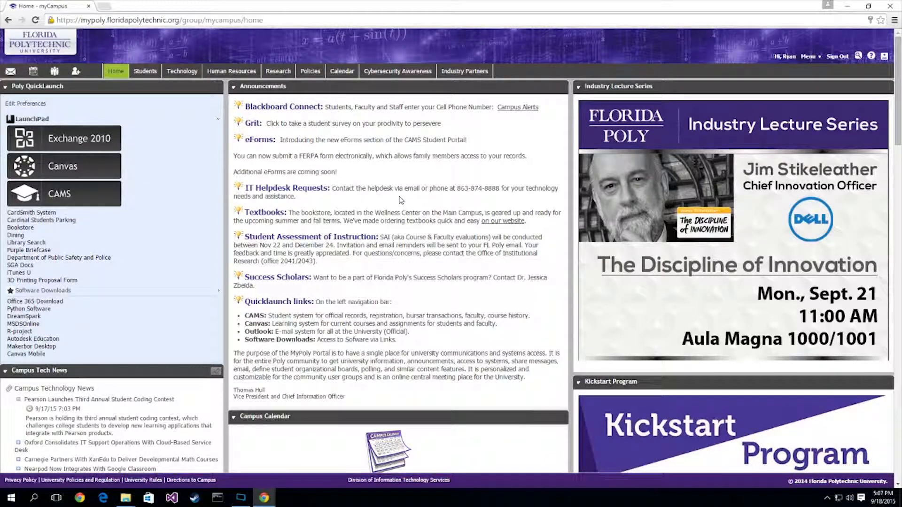
pyautogui.scroll(-3)
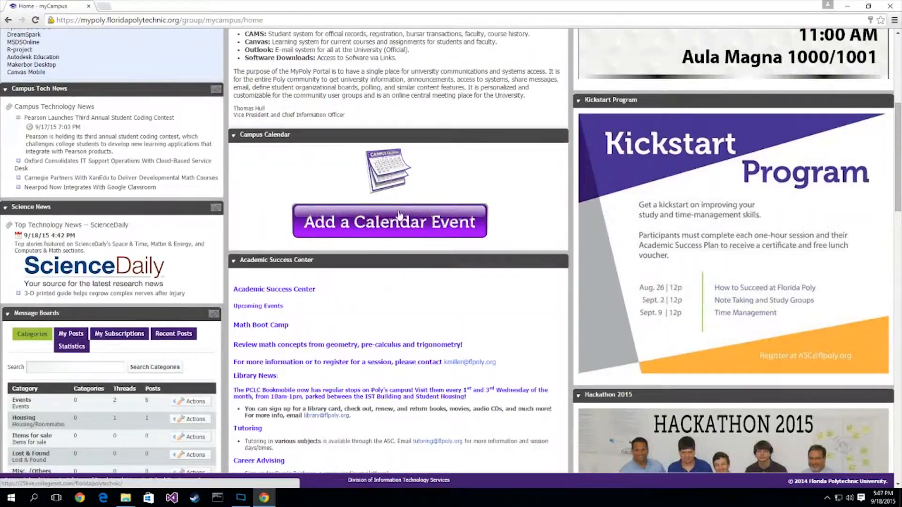
pyautogui.click(389, 221)
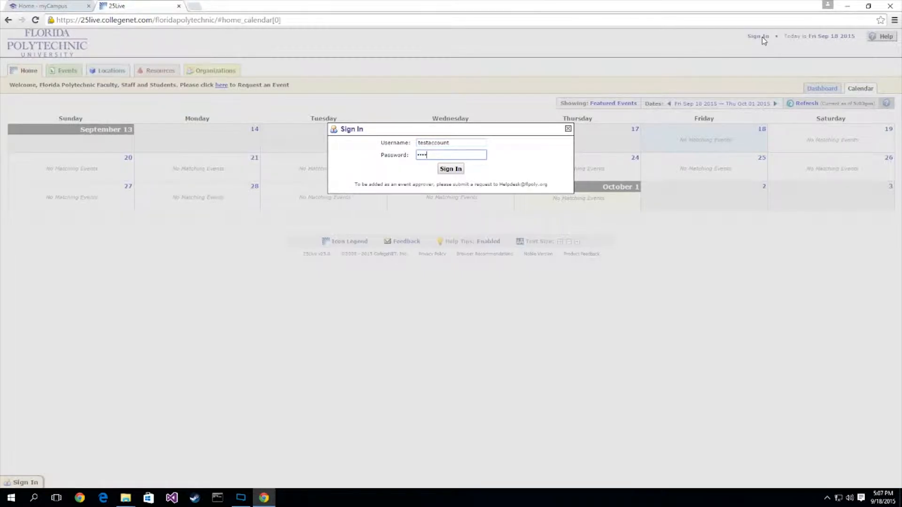
# Submit the username and password to sign in to 25Live.
pyautogui.click(451, 169)
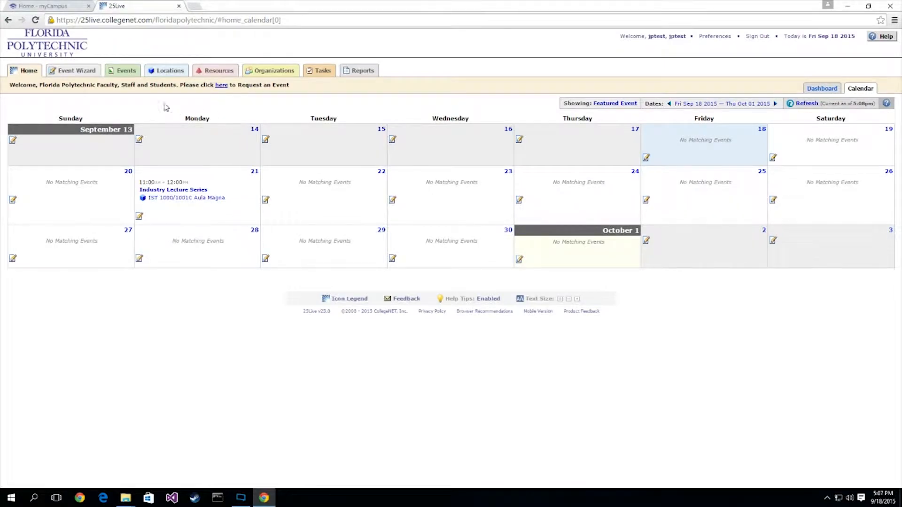
pyautogui.moveTo(72, 70)
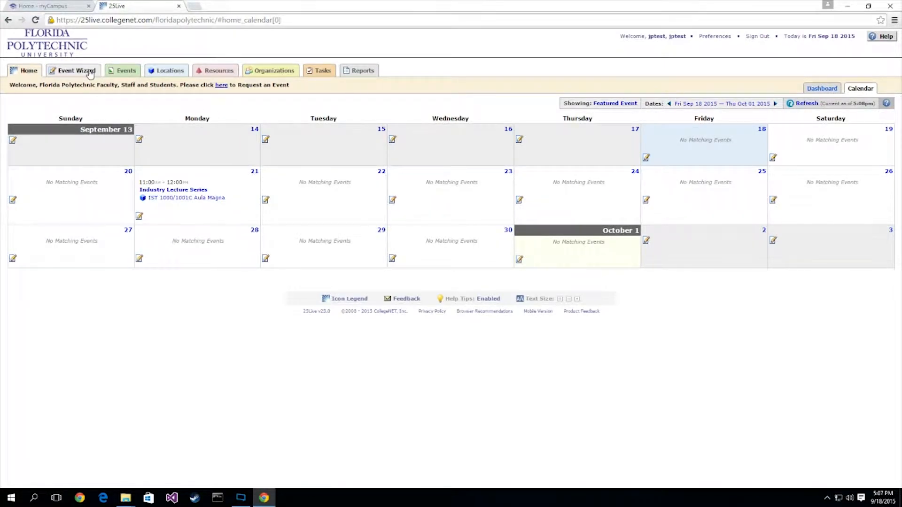
# Start a new Event Wizard event with Event Name and live-calendar title 'Test'.
pyautogui.click(72, 70)
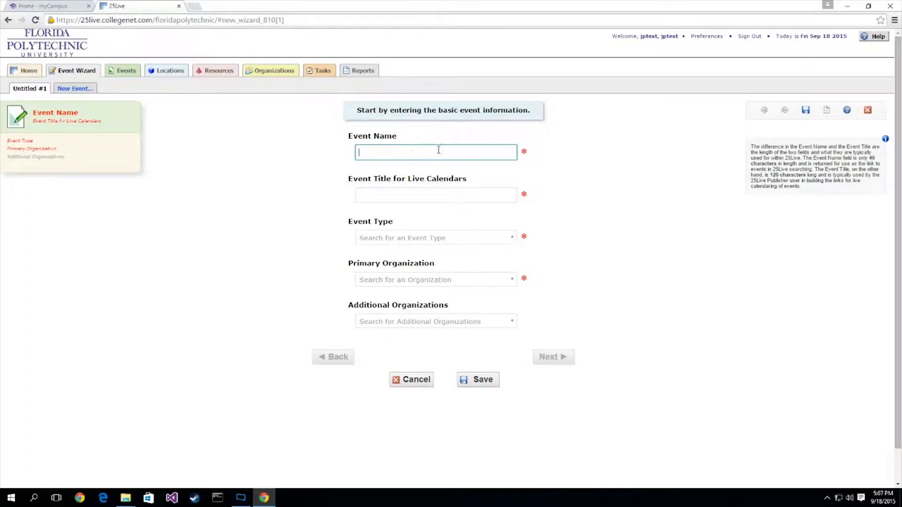
pyautogui.moveTo(535, 152)
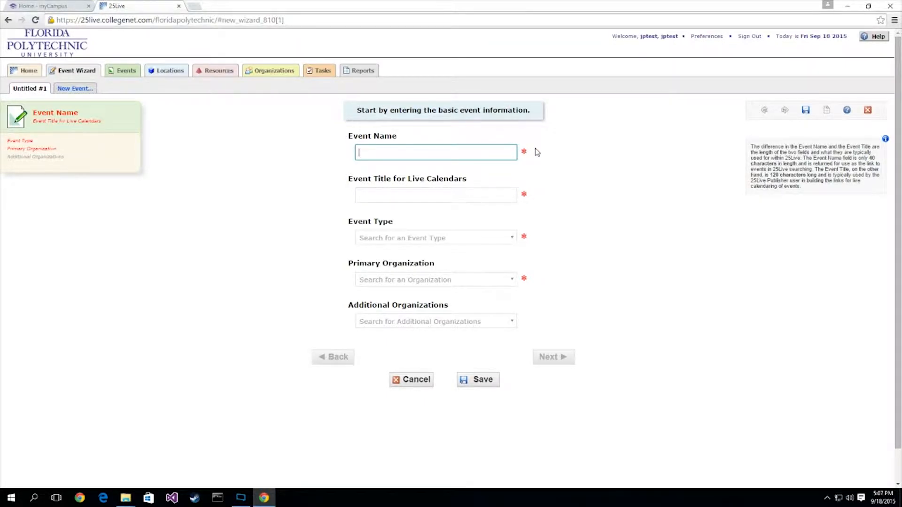
pyautogui.write('Test')
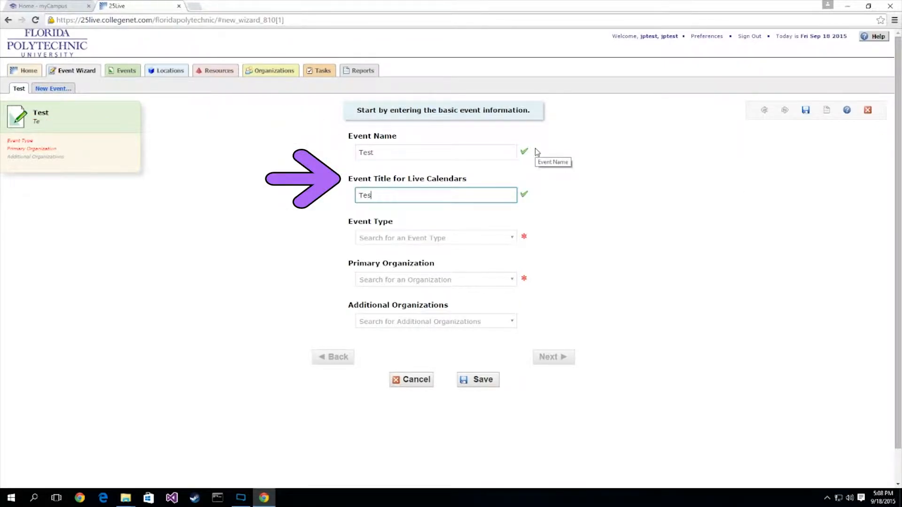
pyautogui.write('t')
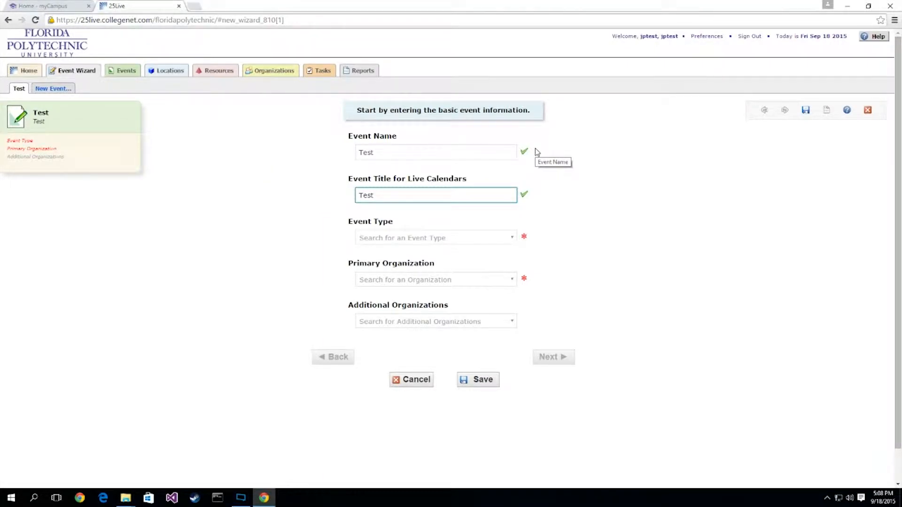
# Choose Meeting from the Event Type list for the Test event.
pyautogui.click(436, 238)
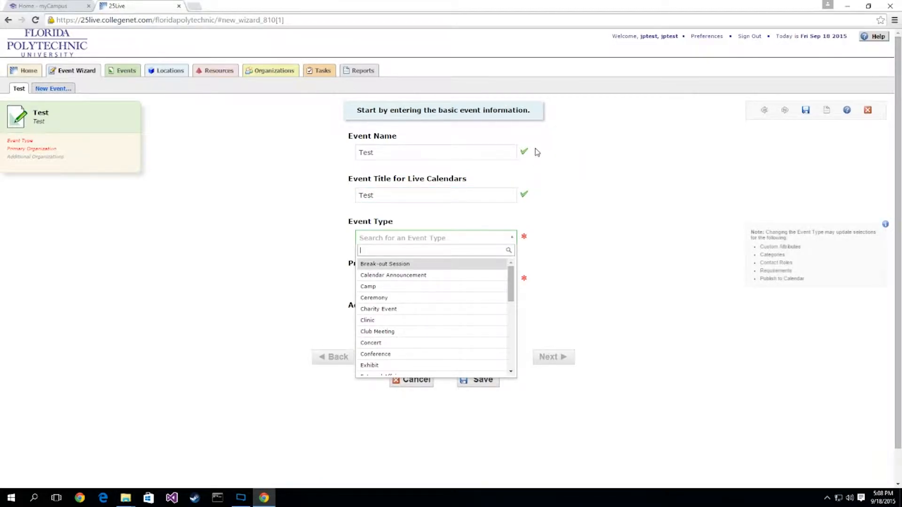
pyautogui.scroll(-3)
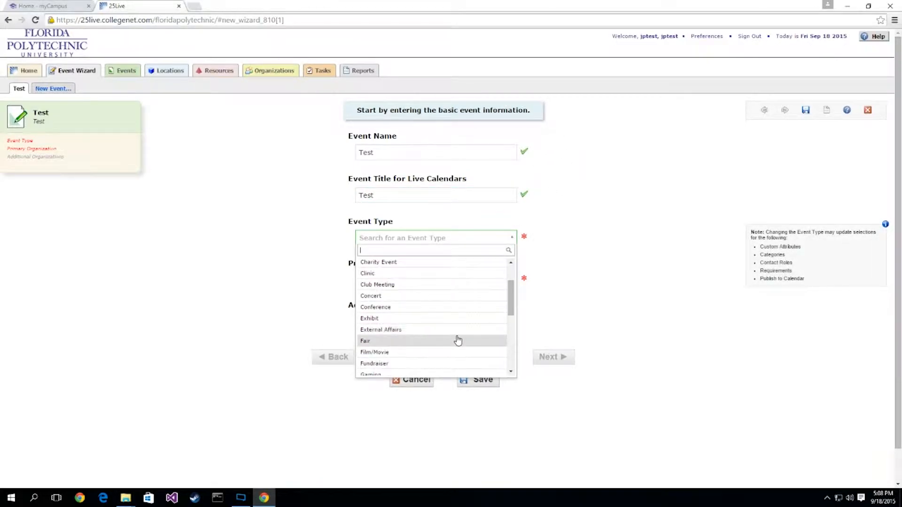
pyautogui.scroll(-3)
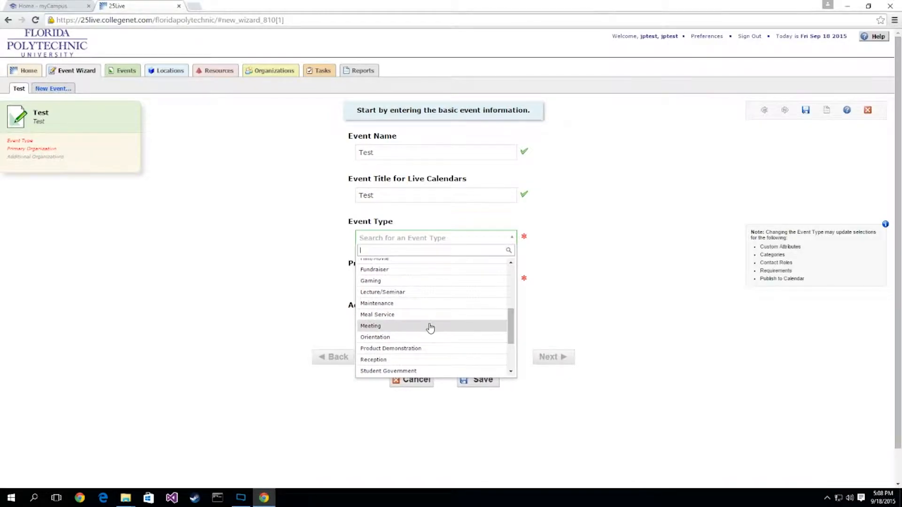
pyautogui.click(370, 326)
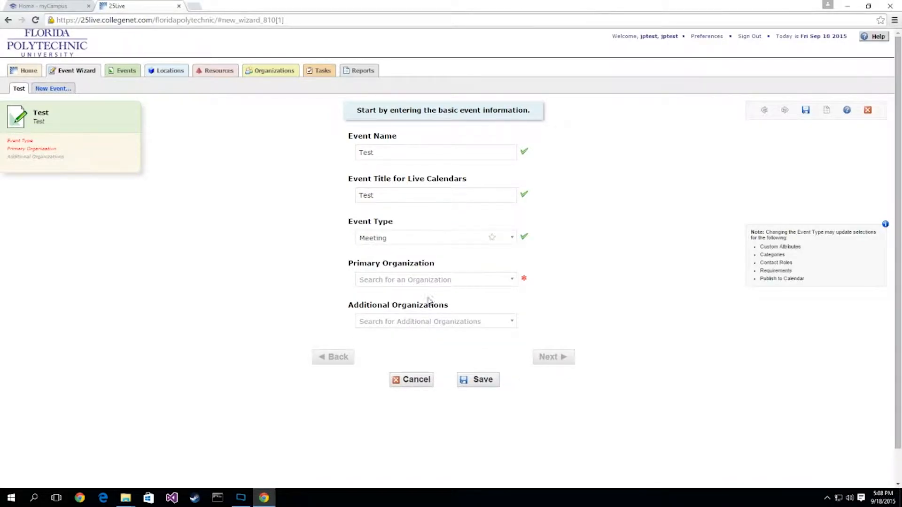
pyautogui.click(434, 279)
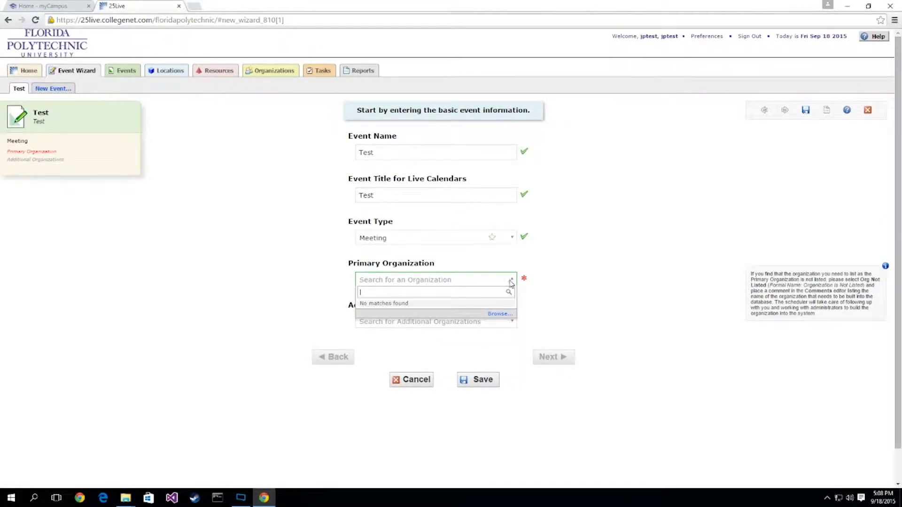
# Browse by category to College of Innovation & Technology and pick Innovation and Technology.
pyautogui.click(499, 314)
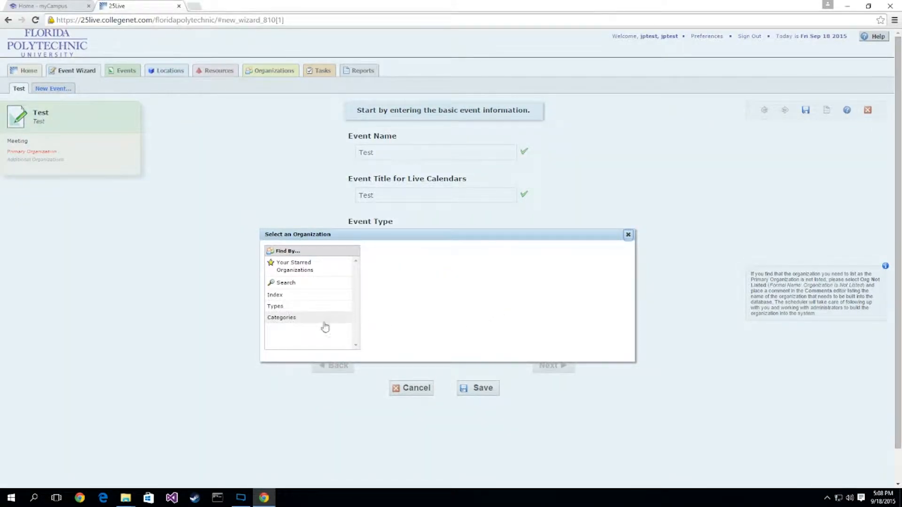
pyautogui.click(282, 317)
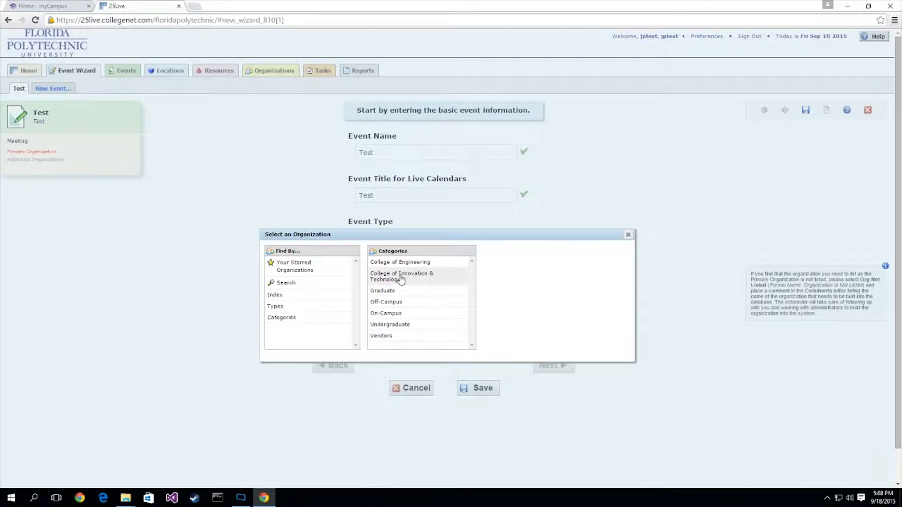
pyautogui.scroll(3)
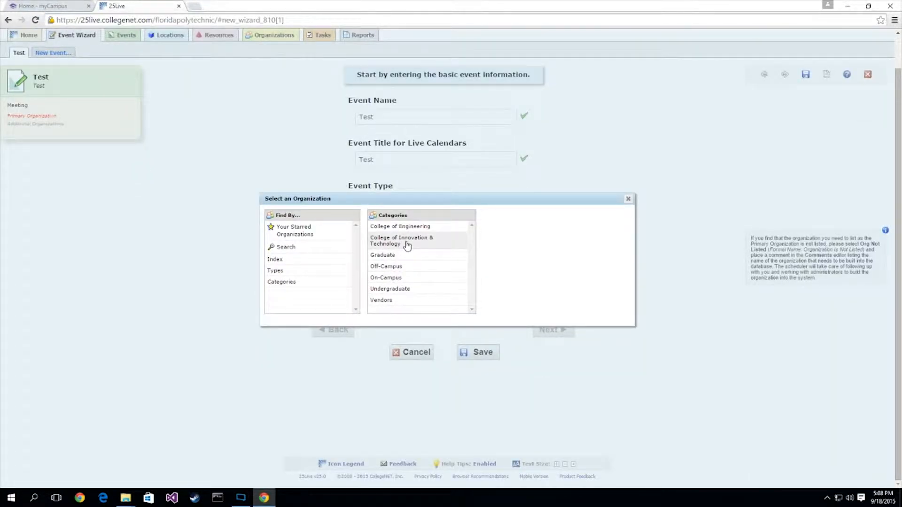
pyautogui.click(402, 241)
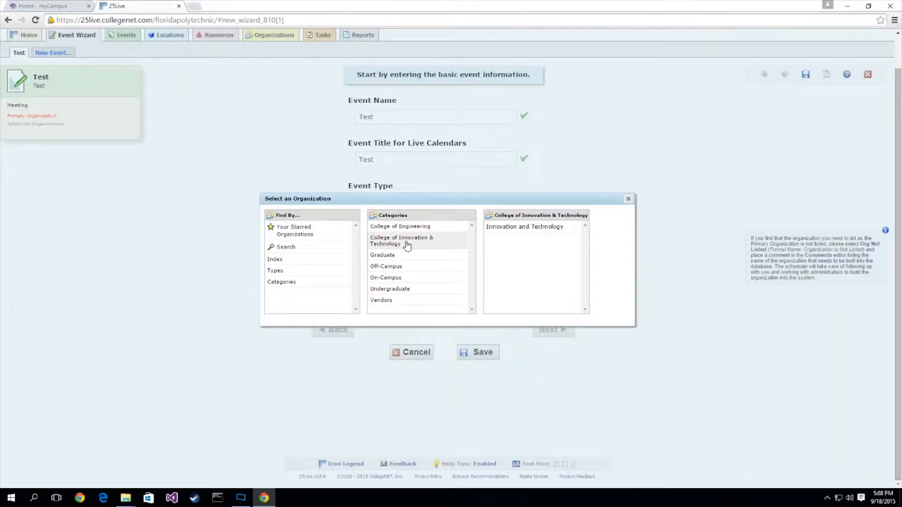
pyautogui.click(628, 198)
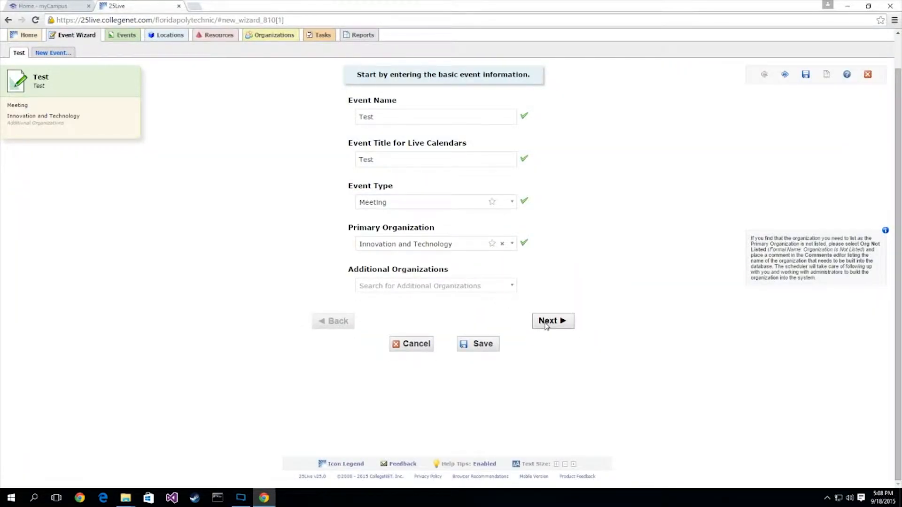
# Set the expected head count to 1 attendee.
pyautogui.click(552, 321)
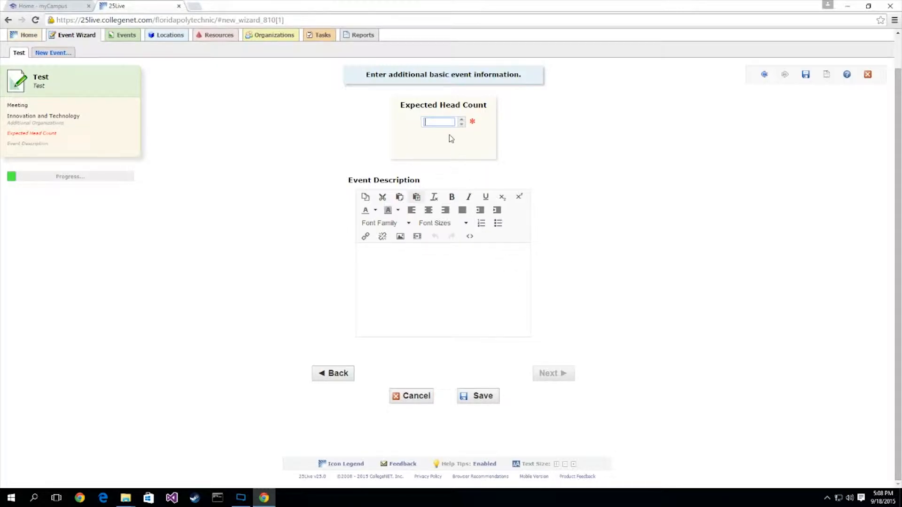
pyautogui.write('1')
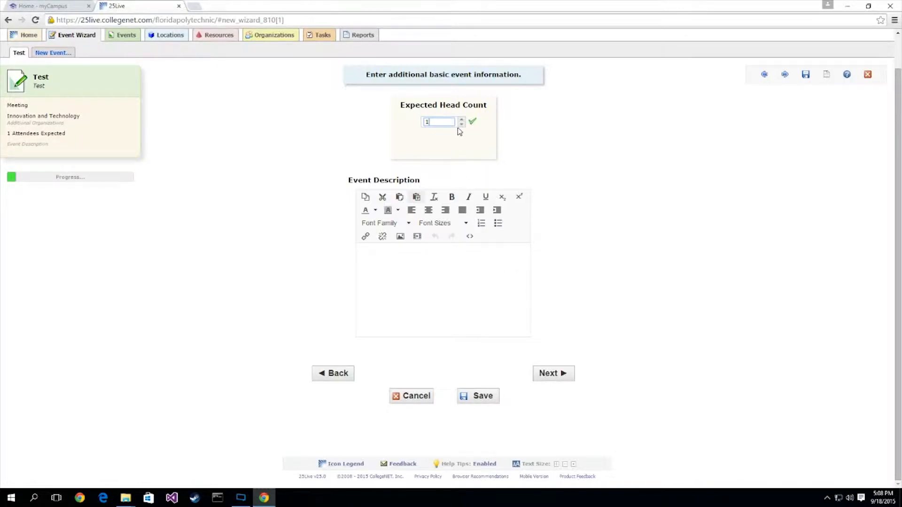
pyautogui.click(462, 119)
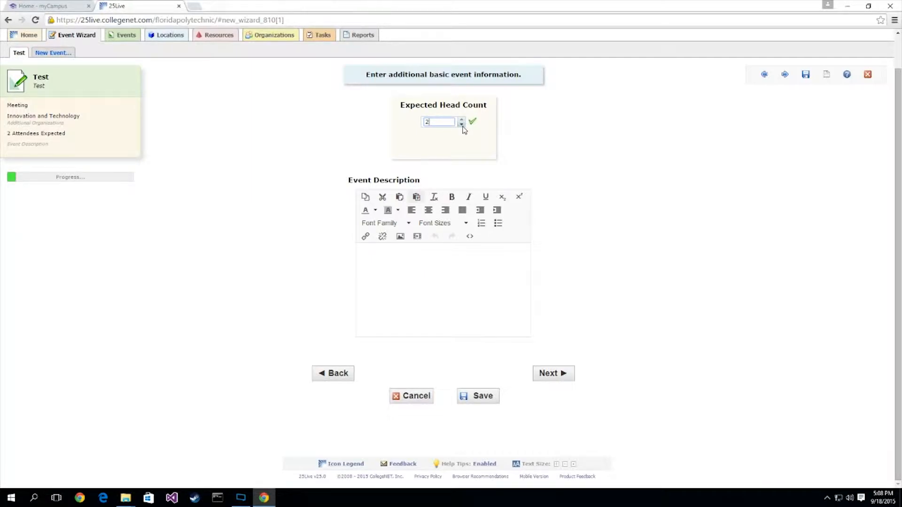
# Describe the event as 'This is a test of the 25Live system'.
pyautogui.click(460, 123)
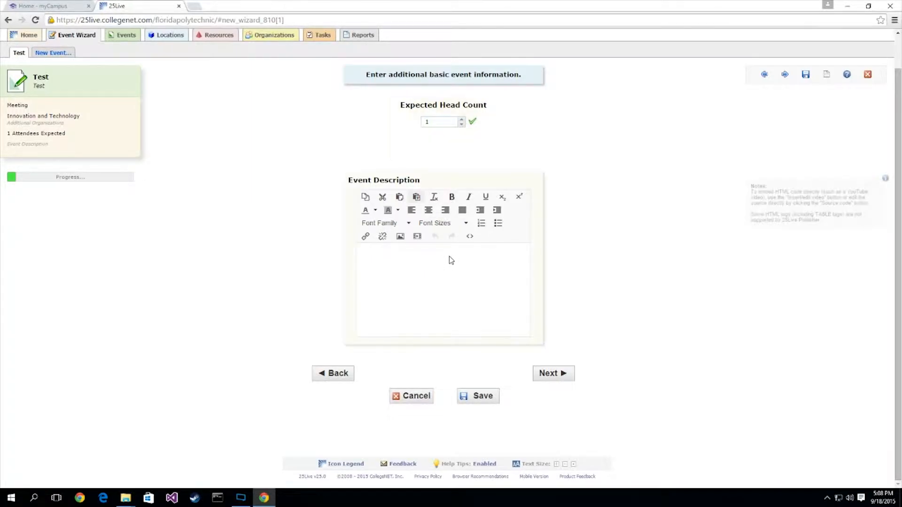
pyautogui.write('This')
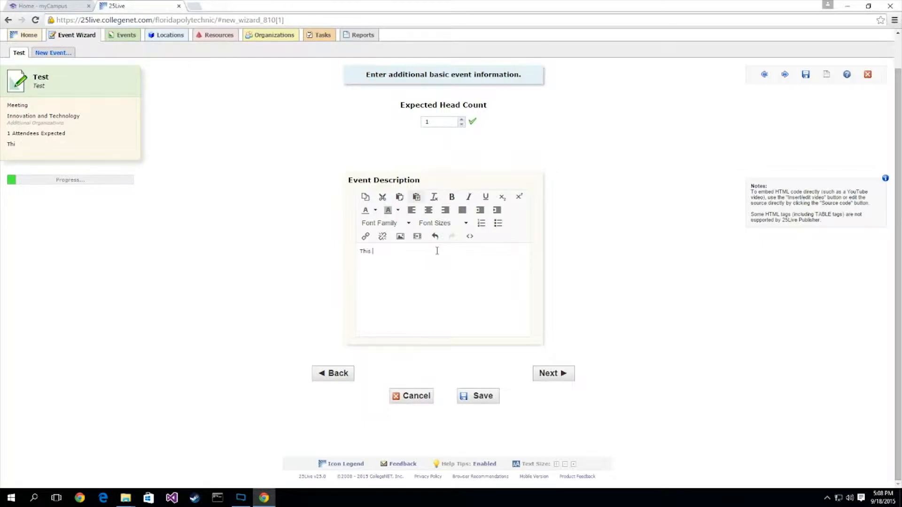
pyautogui.write('is a test of the 25Live')
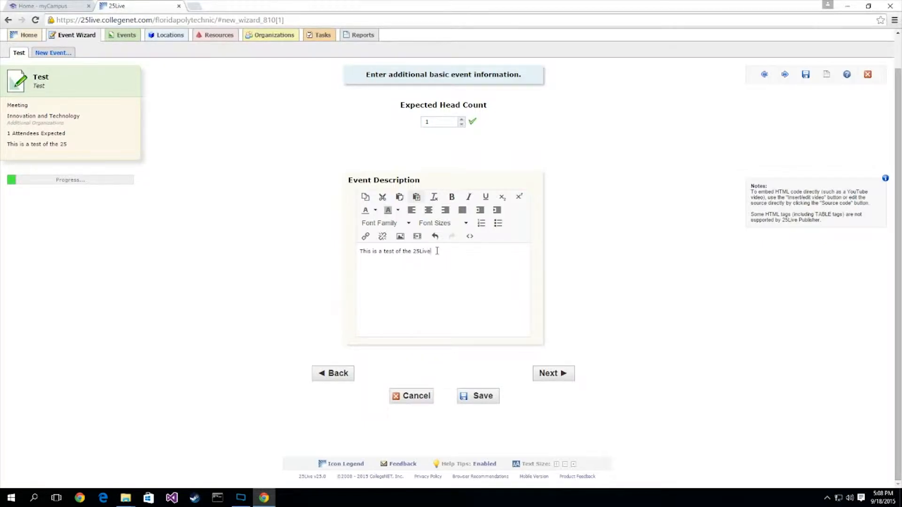
pyautogui.write('system')
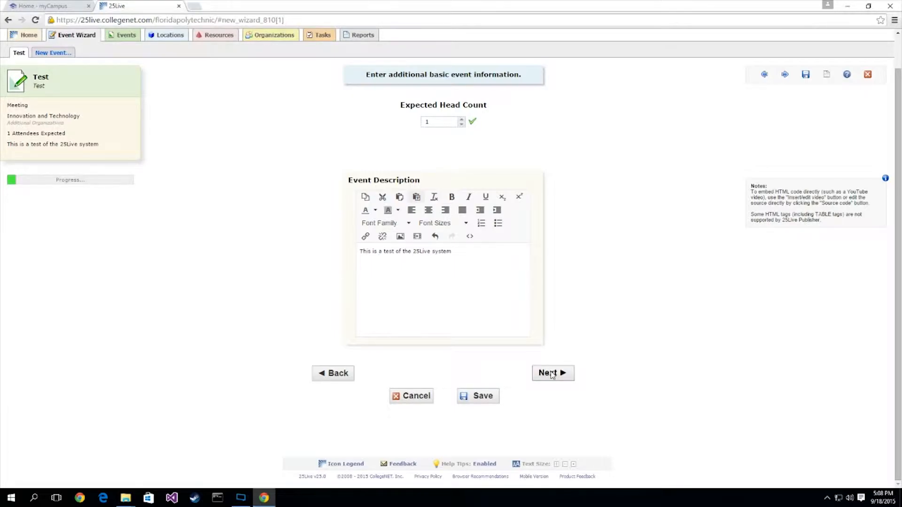
# Mark the event as recurring, keeping Fri Sep 18 2015, 5:00–6:00 pm.
pyautogui.click(552, 372)
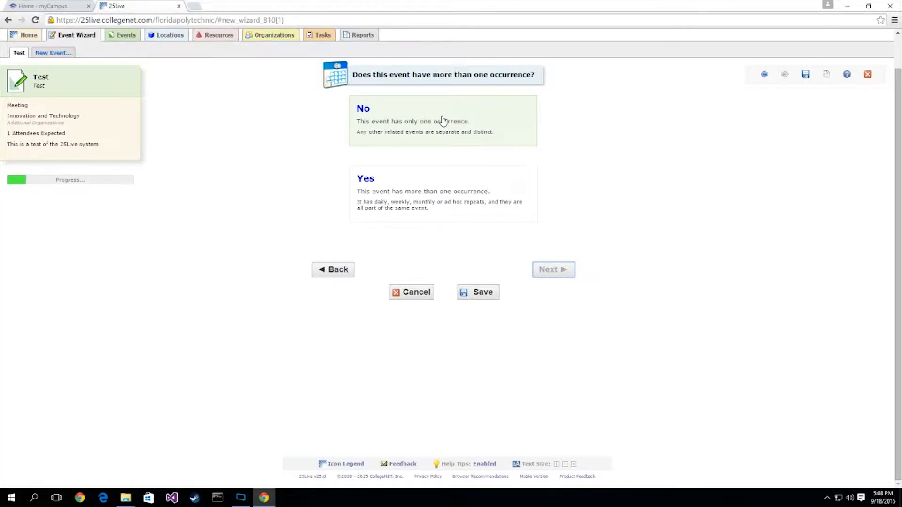
pyautogui.moveTo(332, 170)
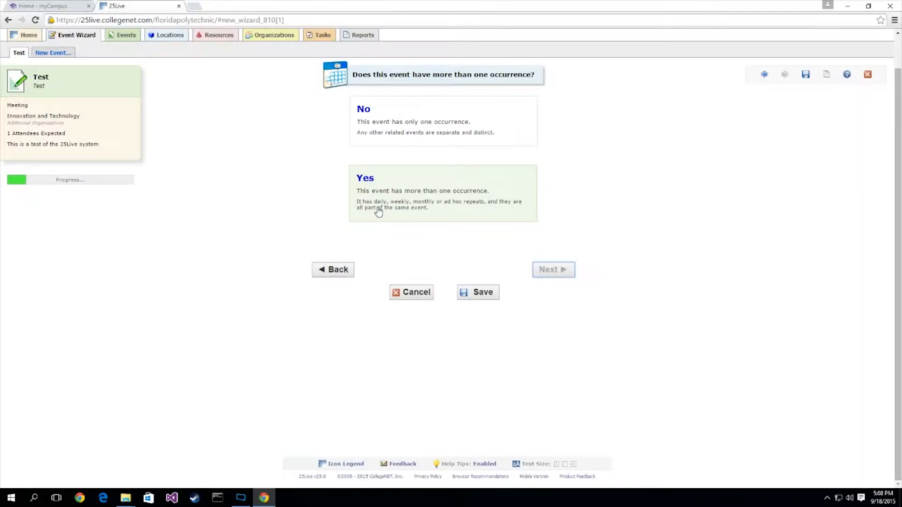
pyautogui.click(443, 193)
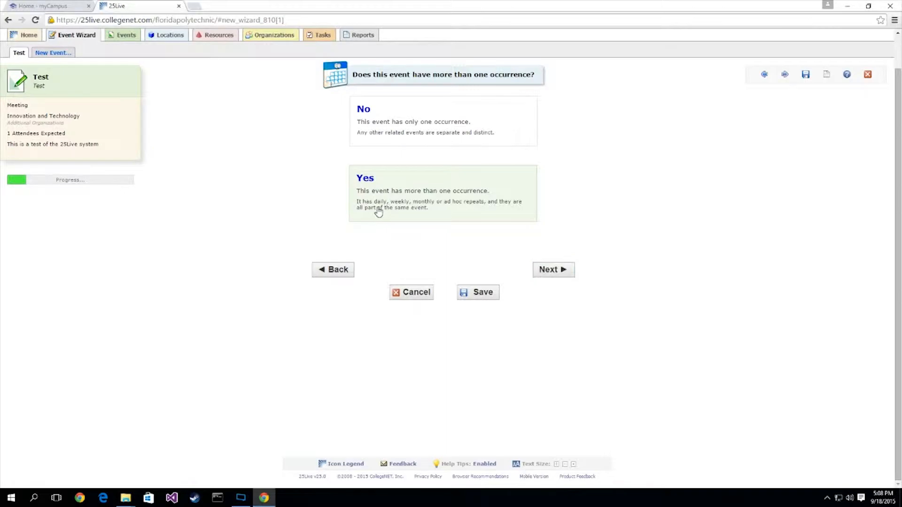
pyautogui.click(443, 121)
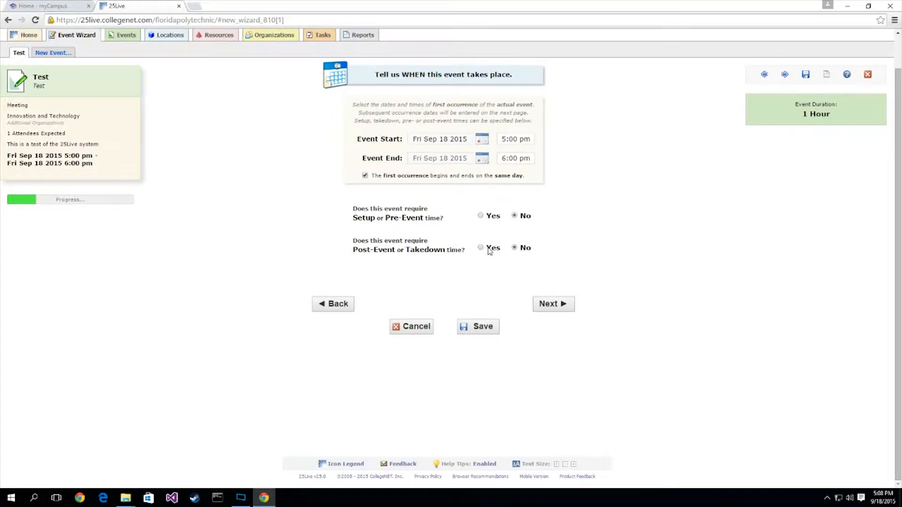
pyautogui.click(553, 304)
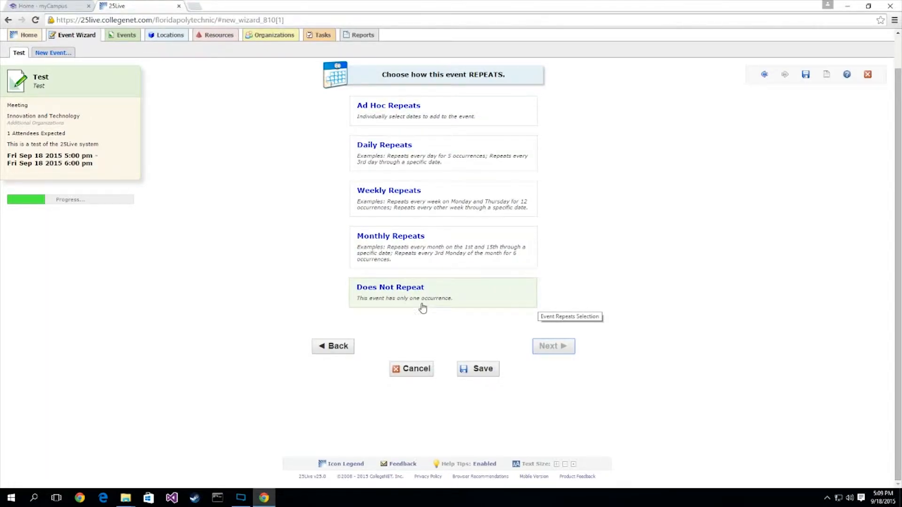
# Set a weekly repeat every week on Monday, Wednesday and Friday.
pyautogui.click(389, 190)
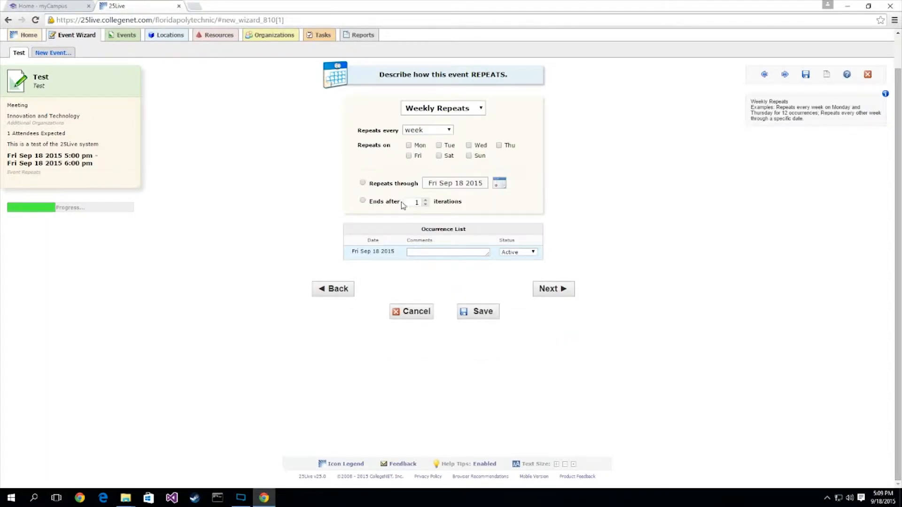
pyautogui.click(428, 130)
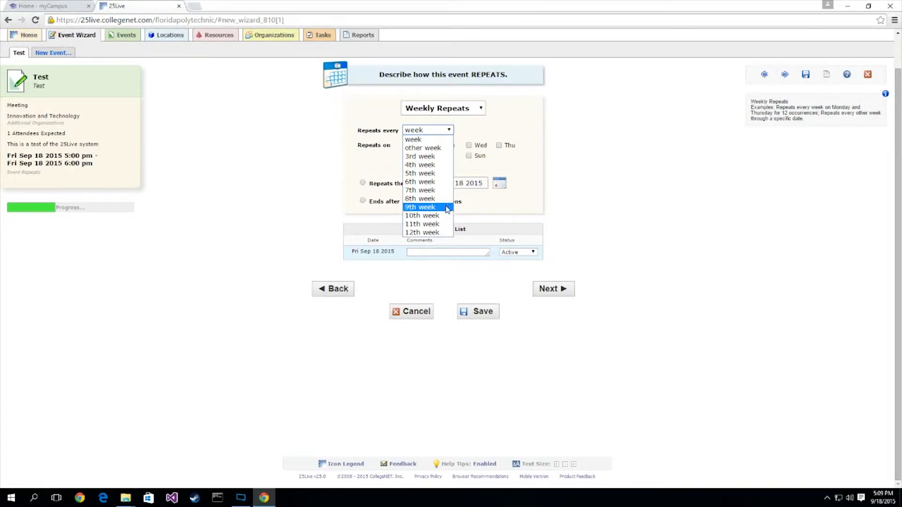
pyautogui.click(413, 139)
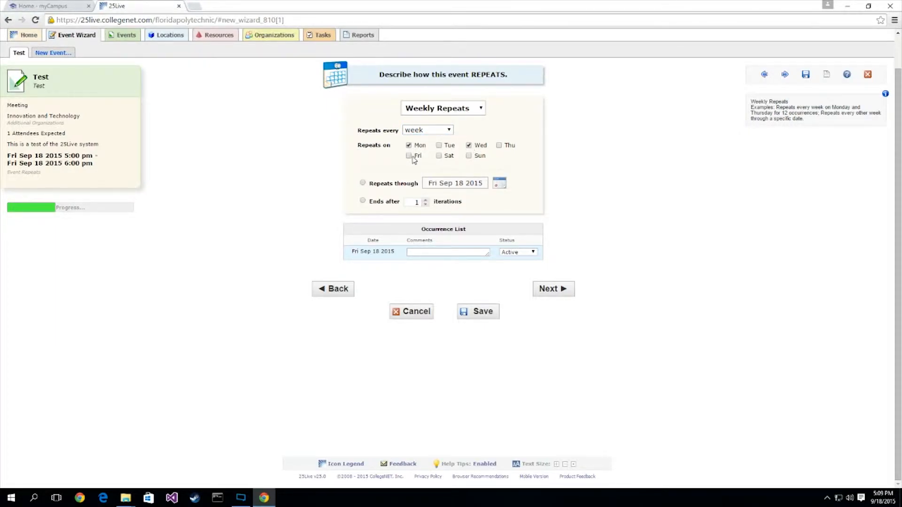
pyautogui.click(409, 156)
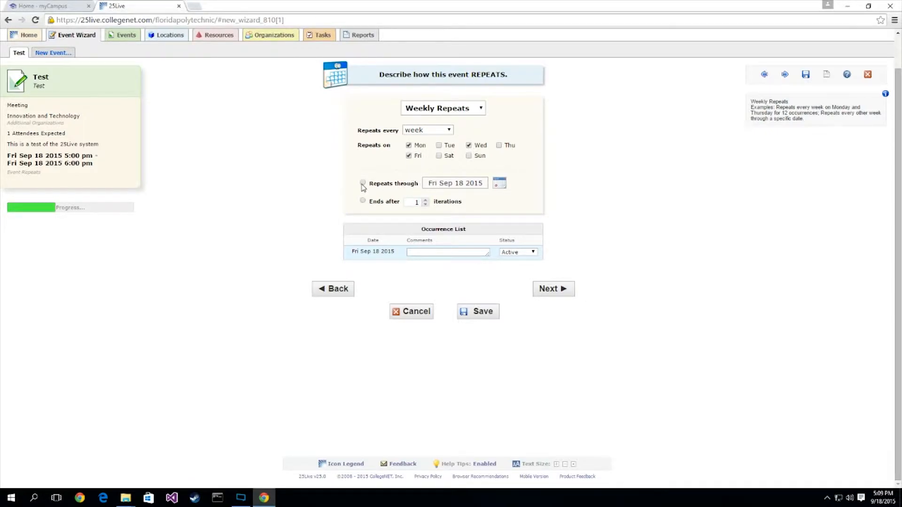
pyautogui.moveTo(502, 194)
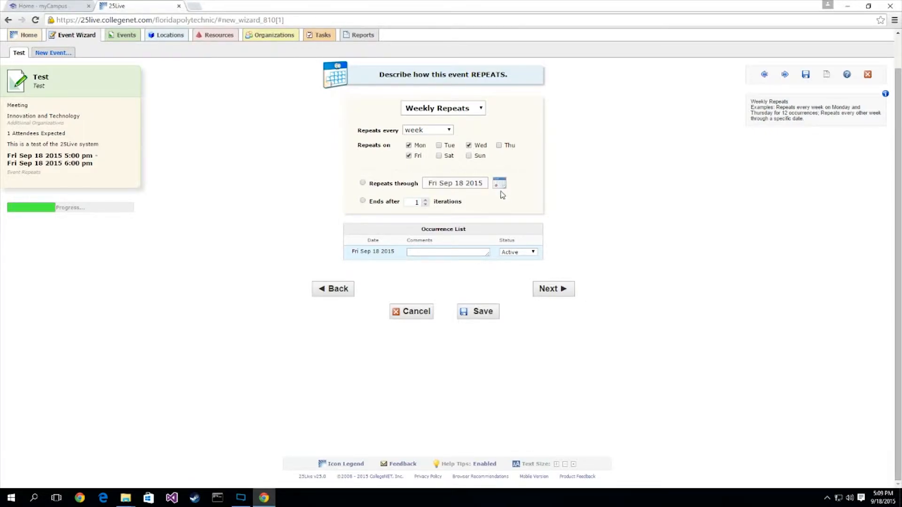
pyautogui.moveTo(432, 240)
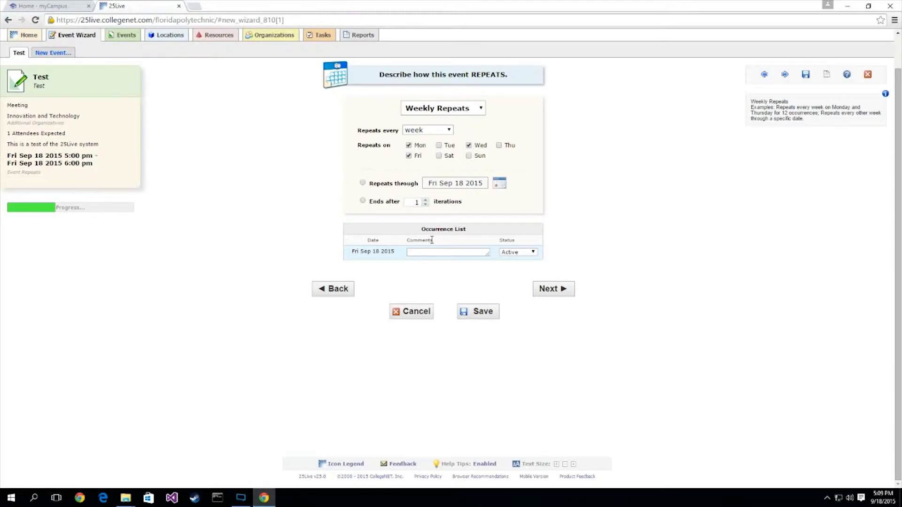
pyautogui.click(553, 288)
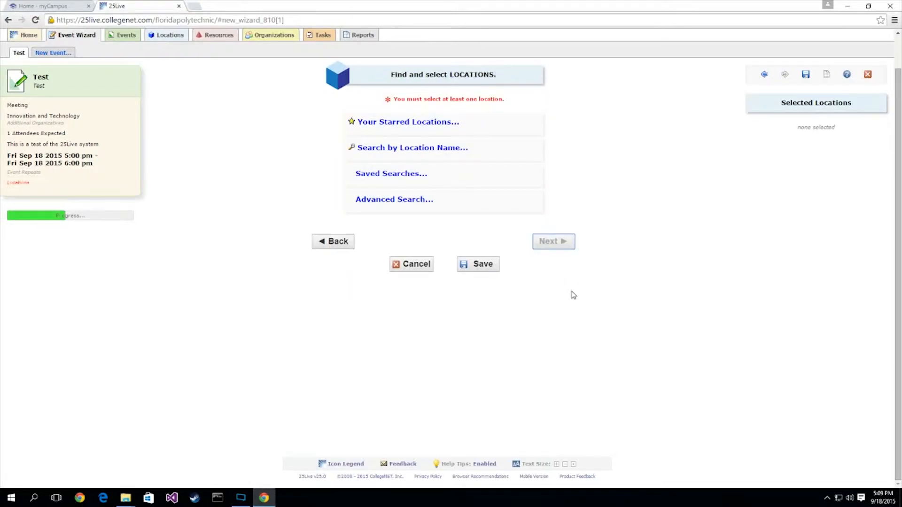
# Search locations by name for 'Commons'.
pyautogui.click(412, 147)
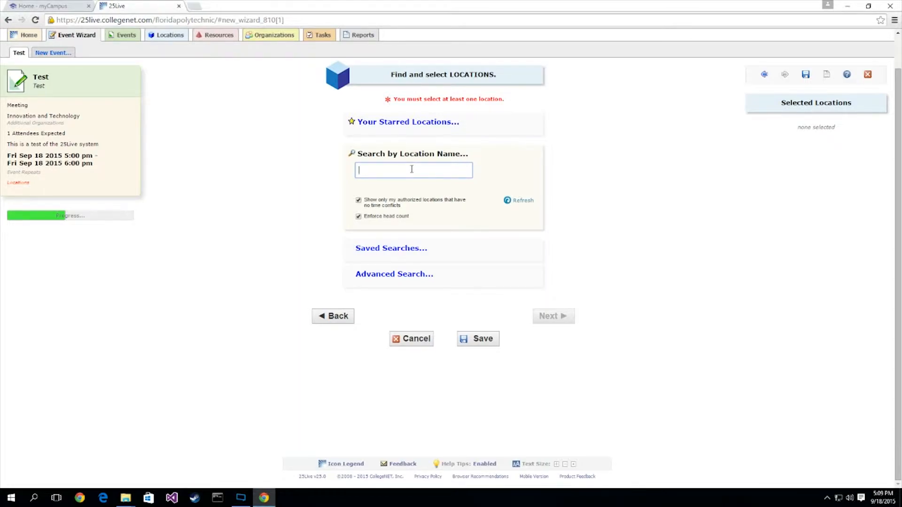
pyautogui.write('Commons')
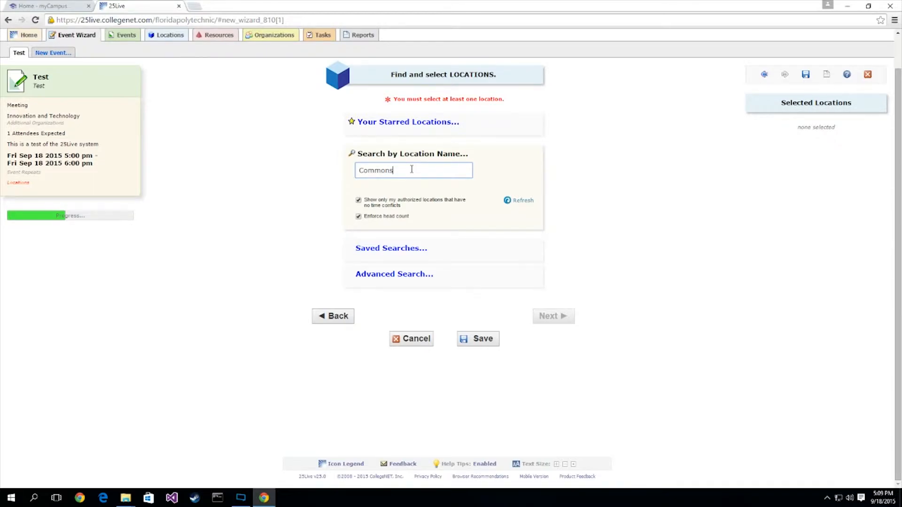
pyautogui.press('Return')
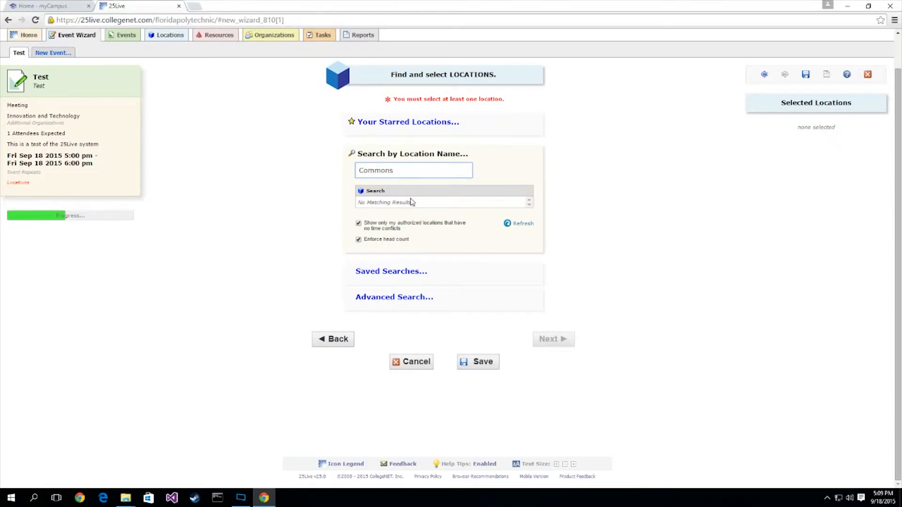
# Pick IST Common Area from the public saved location searches as the location.
pyautogui.click(390, 271)
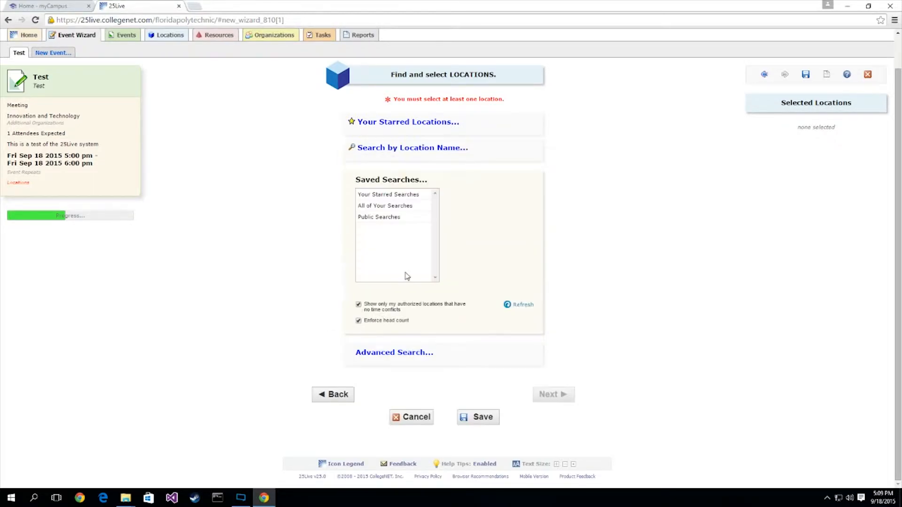
pyautogui.click(379, 217)
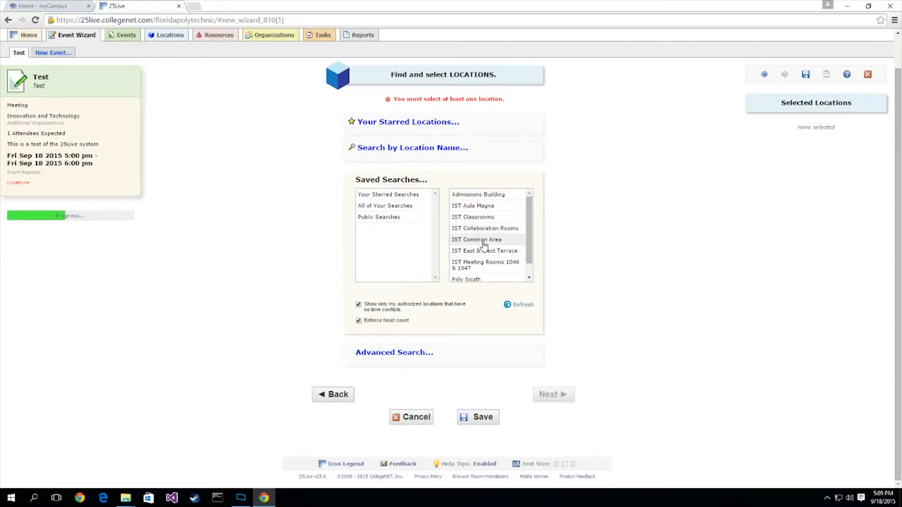
pyautogui.click(476, 239)
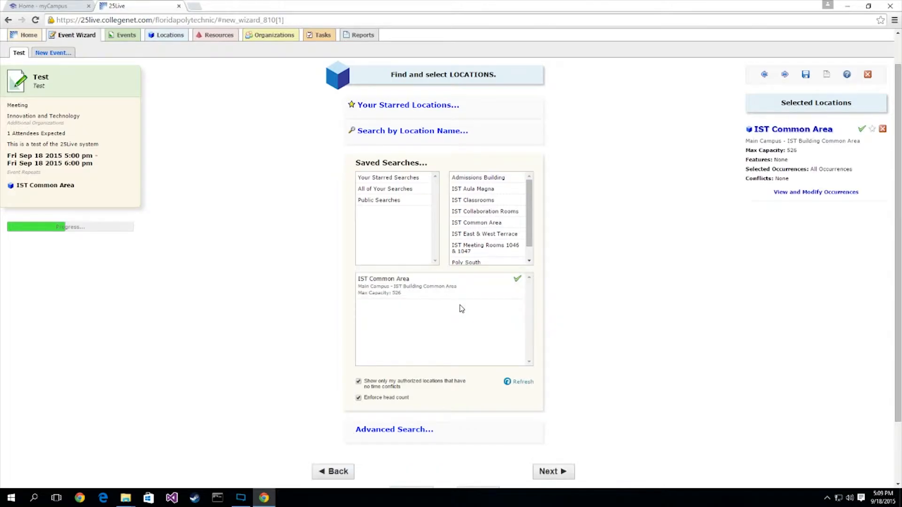
pyautogui.scroll(-3)
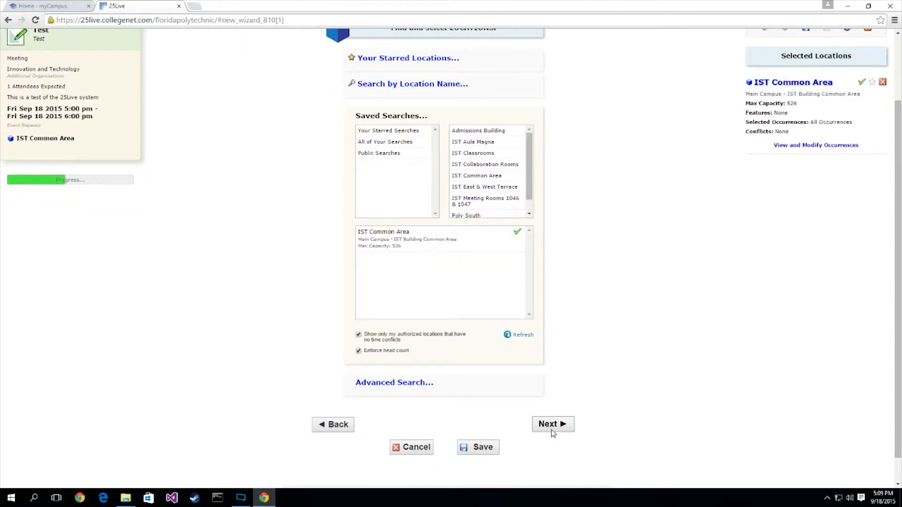
pyautogui.click(551, 424)
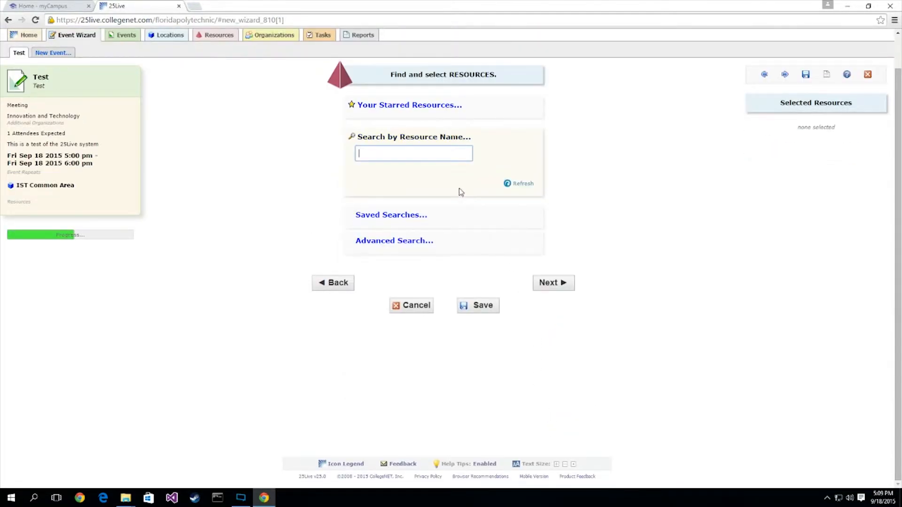
pyautogui.moveTo(552, 282)
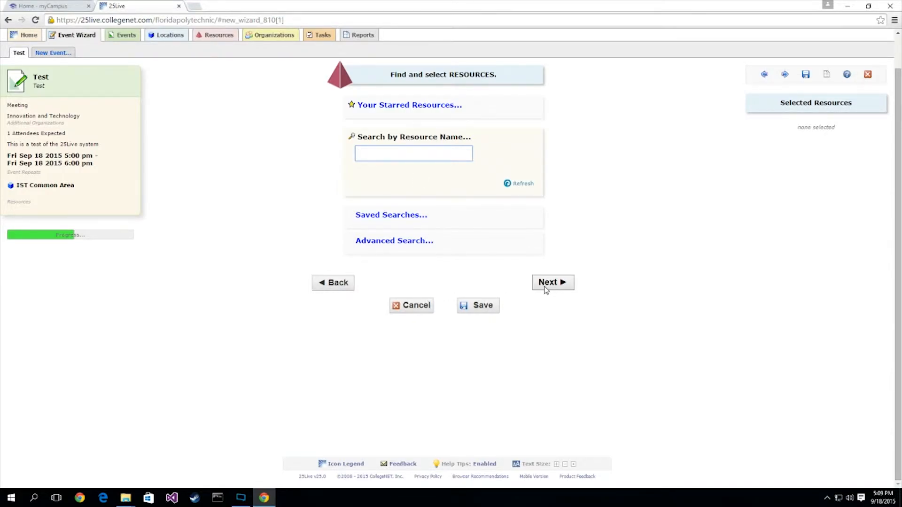
pyautogui.moveTo(552, 282)
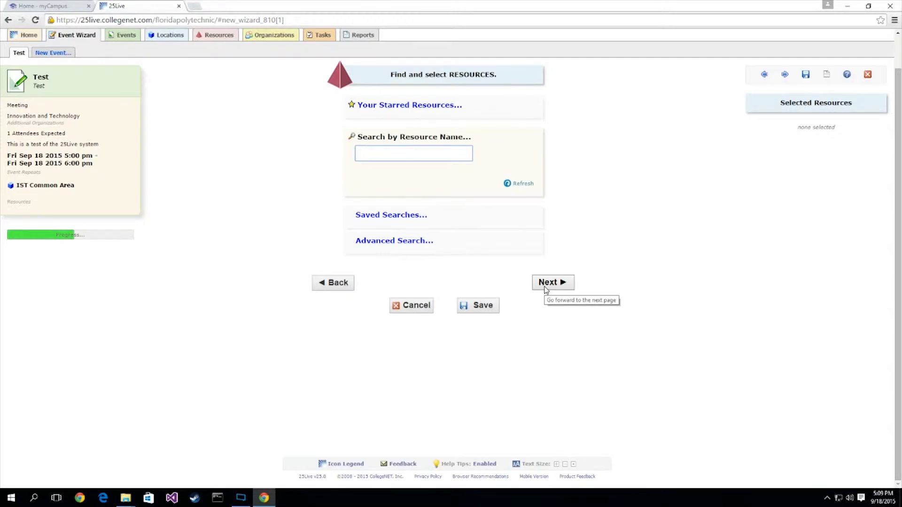
# Skip the resources step without adding any resources.
pyautogui.click(551, 282)
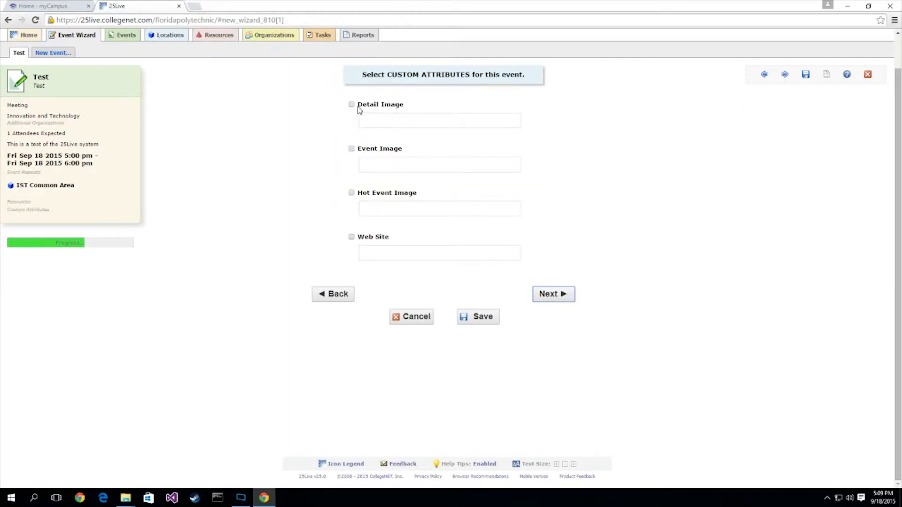
# Toggle Detail Image, Event Image, Hot Event Image and Web Site on and off, leaving all unset.
pyautogui.click(351, 104)
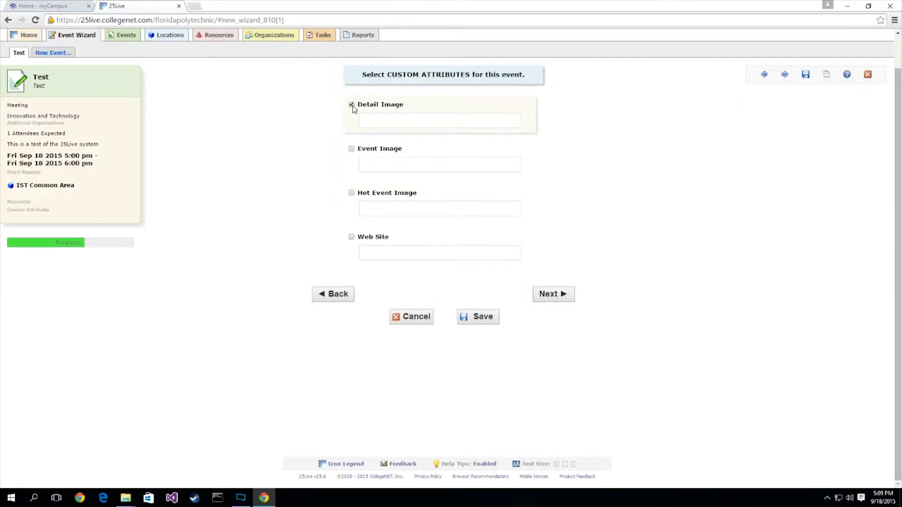
pyautogui.click(351, 104)
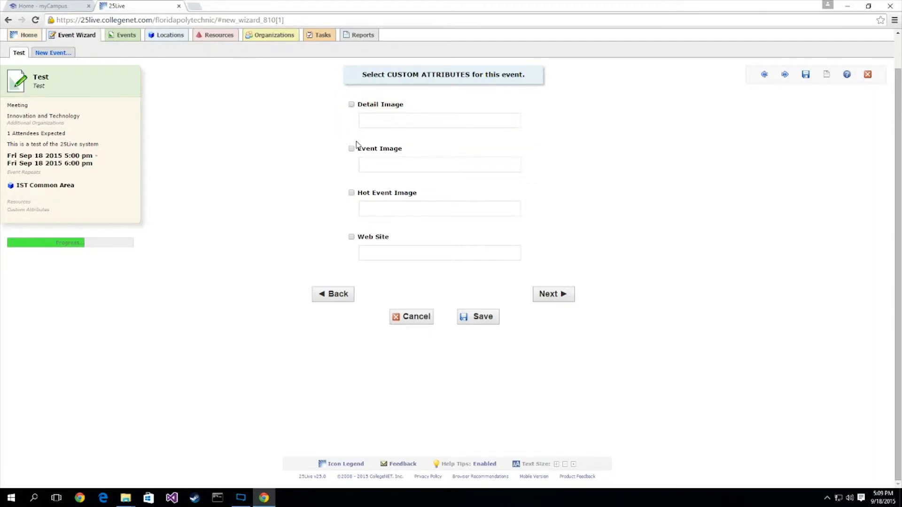
pyautogui.click(351, 148)
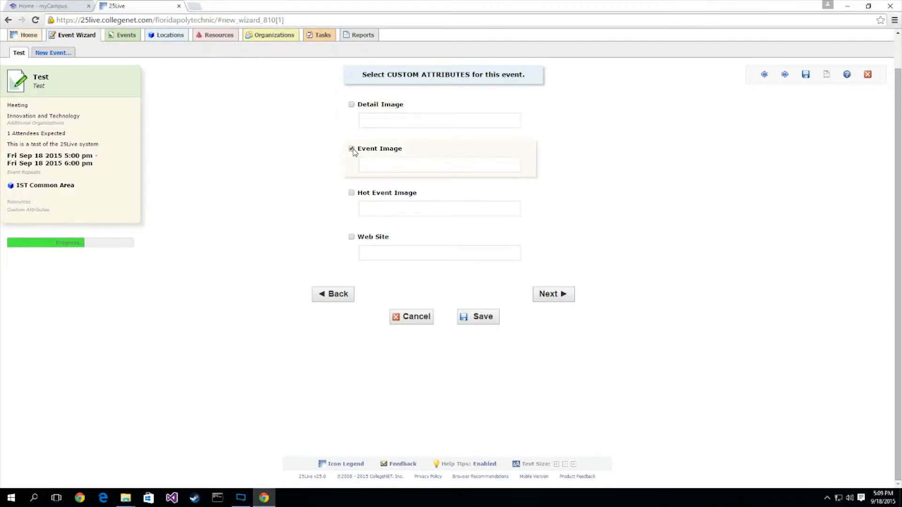
pyautogui.click(351, 149)
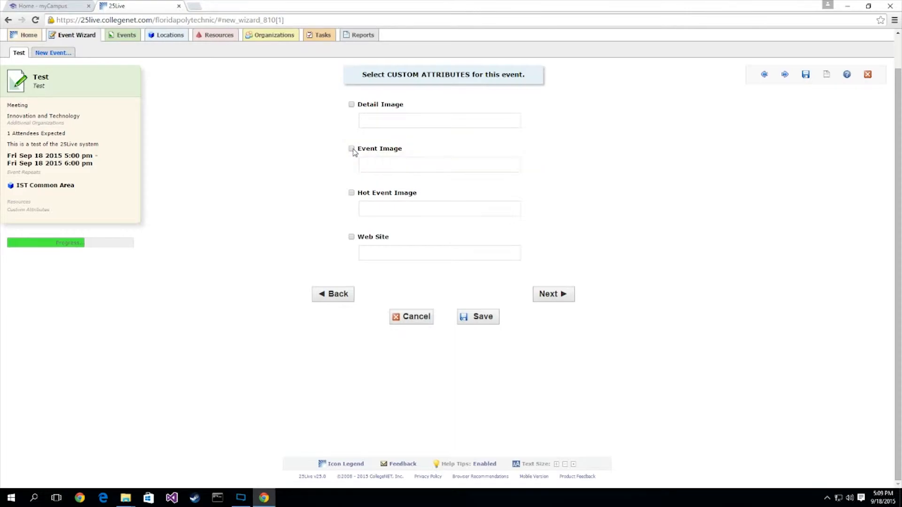
pyautogui.click(351, 193)
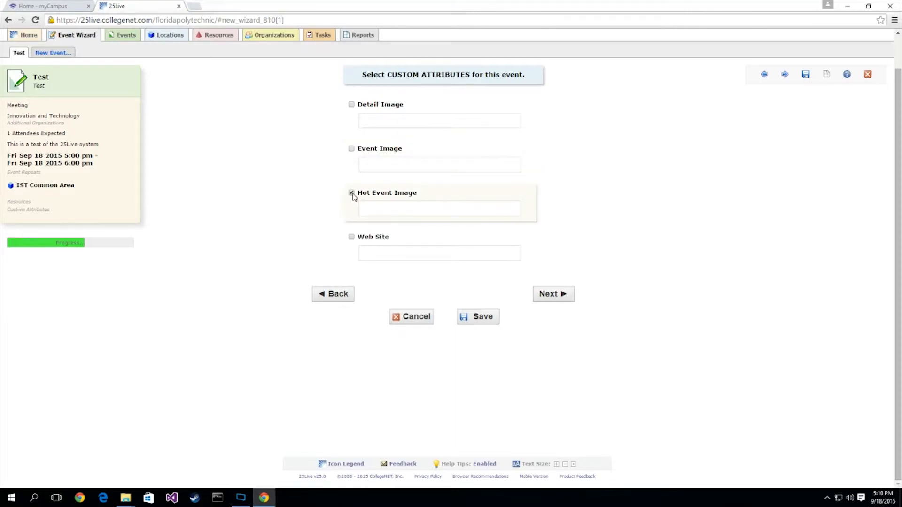
pyautogui.click(352, 192)
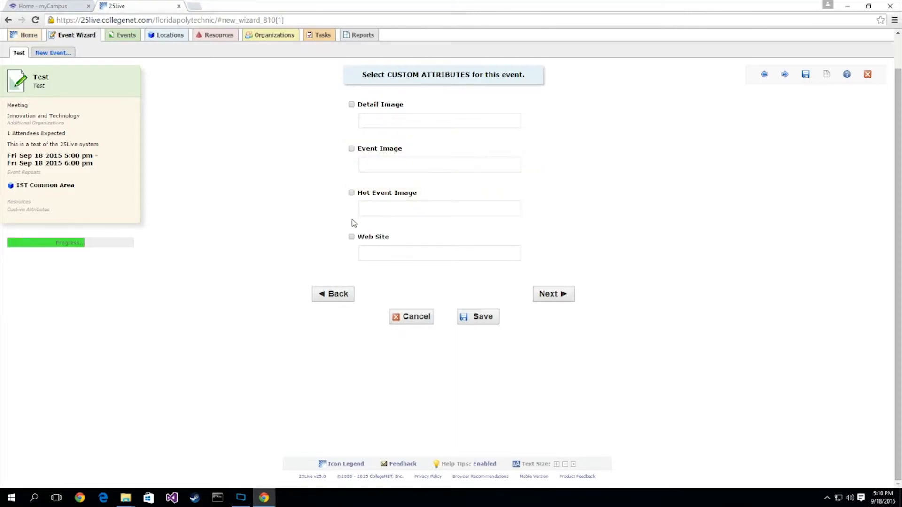
pyautogui.click(351, 237)
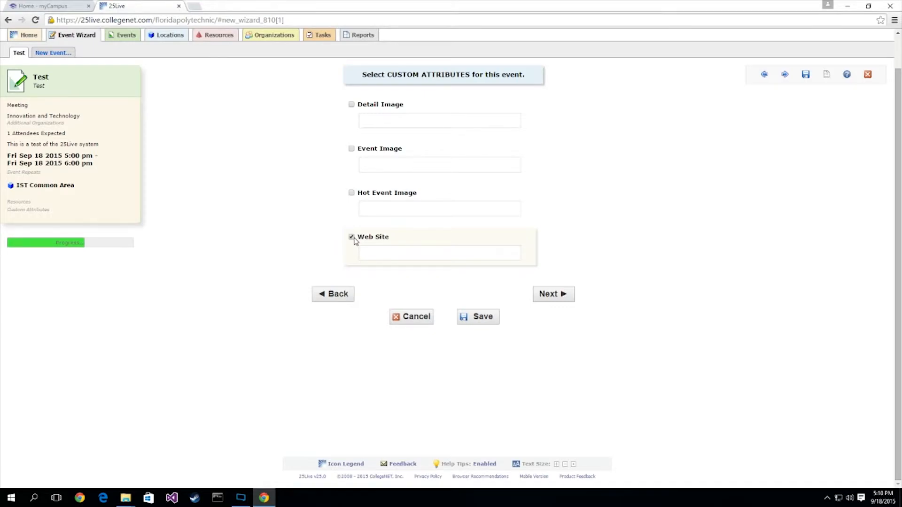
pyautogui.click(351, 236)
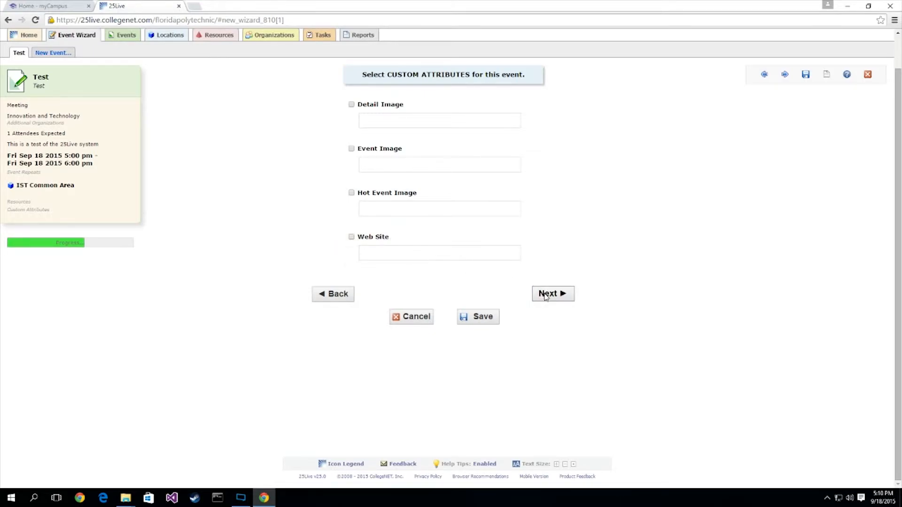
pyautogui.click(552, 293)
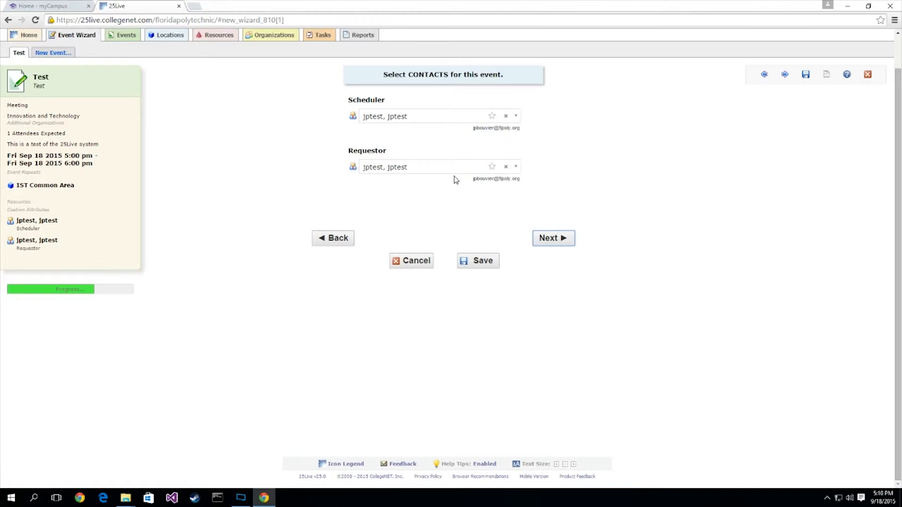
pyautogui.moveTo(515, 116)
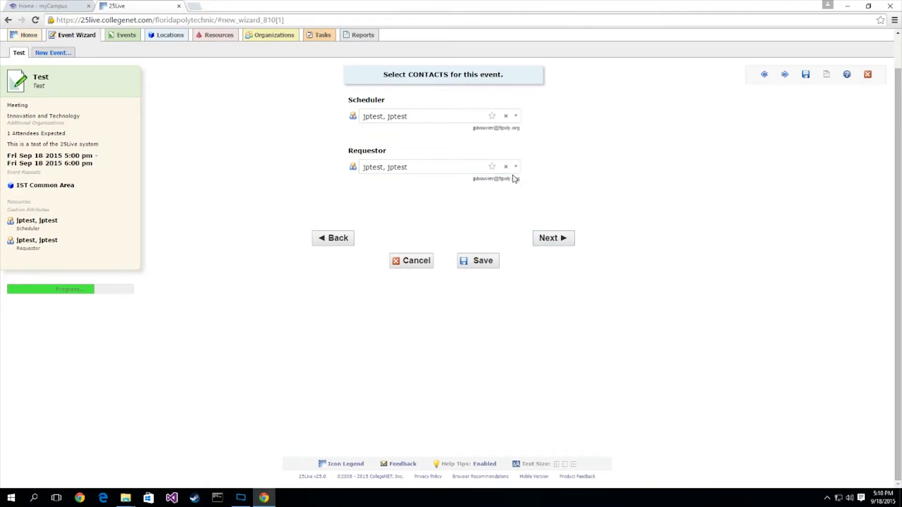
# Keep the default contacts and request web calendar publishing with the comment 'Testing'.
pyautogui.click(516, 167)
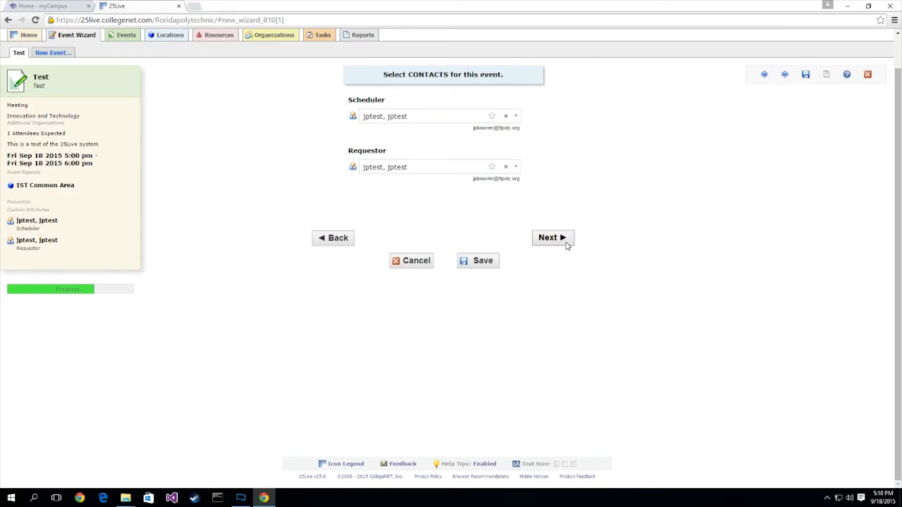
pyautogui.click(552, 238)
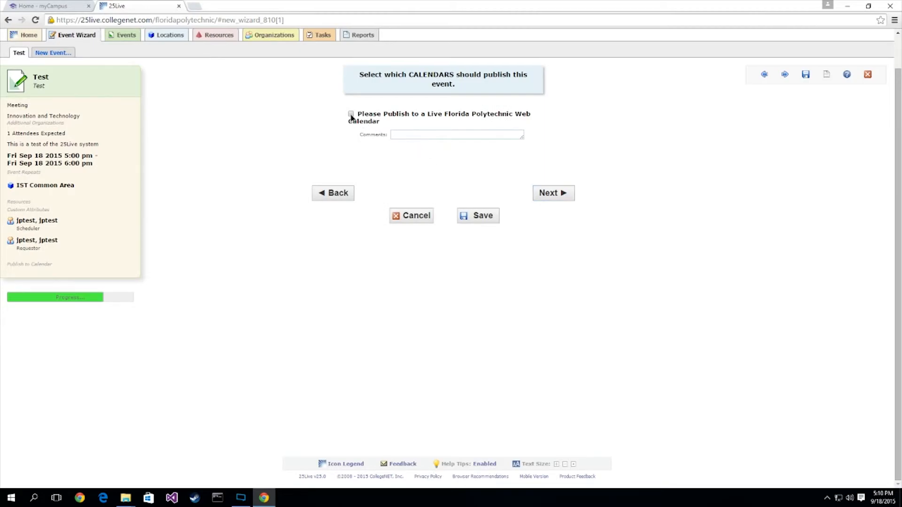
pyautogui.click(350, 114)
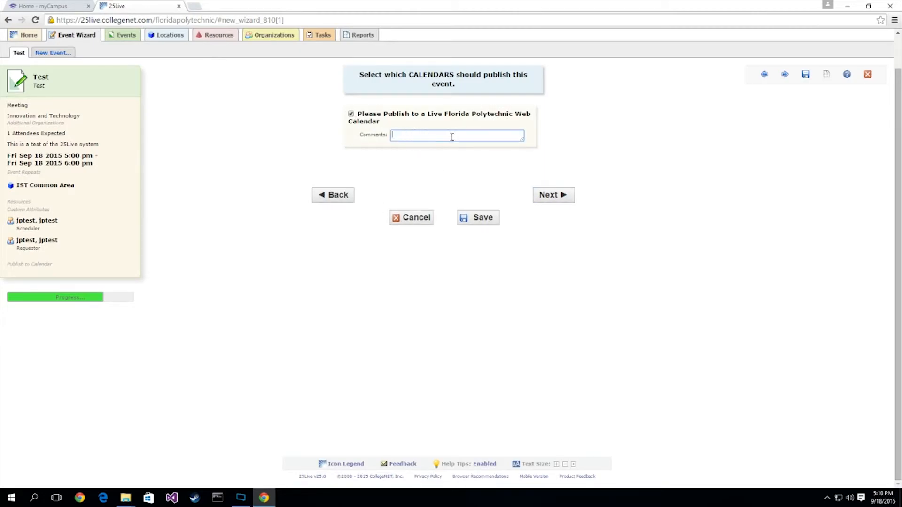
pyautogui.write('Testing')
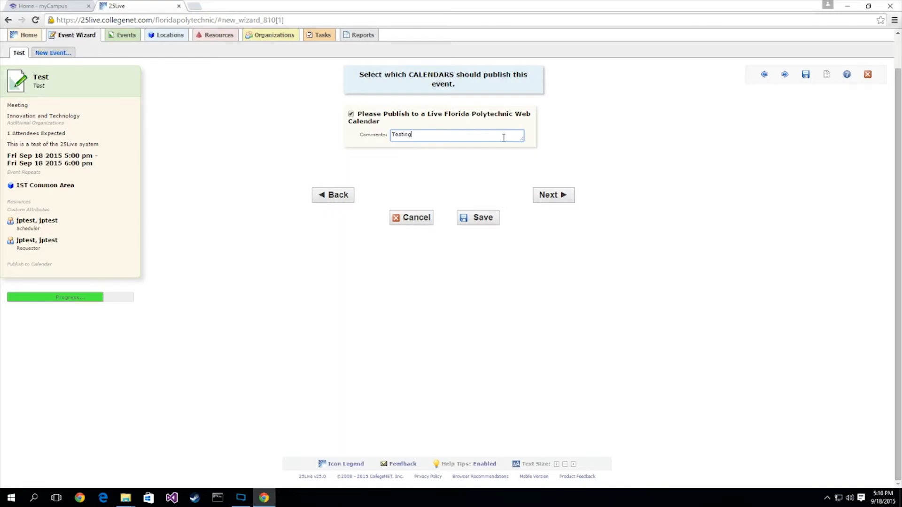
# Enter the event comment 'This i', agree to the affirmation, and save the event.
pyautogui.click(553, 195)
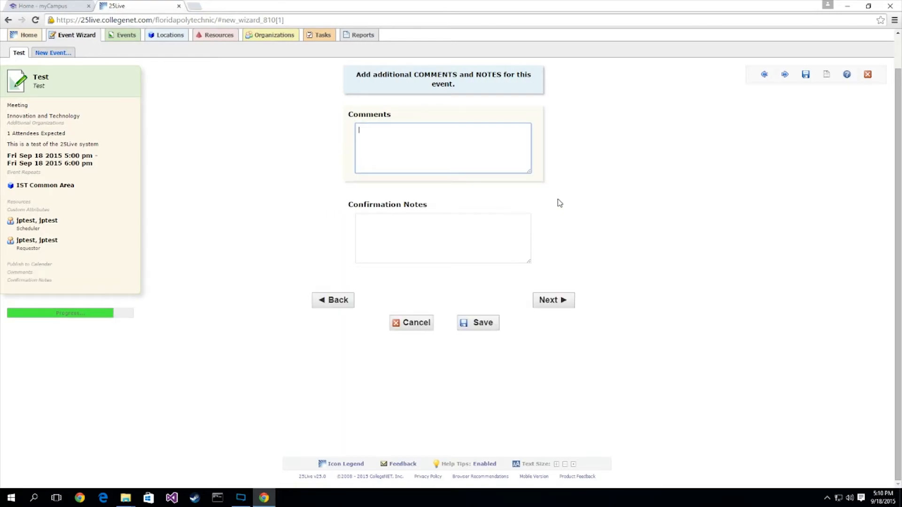
pyautogui.write('This i')
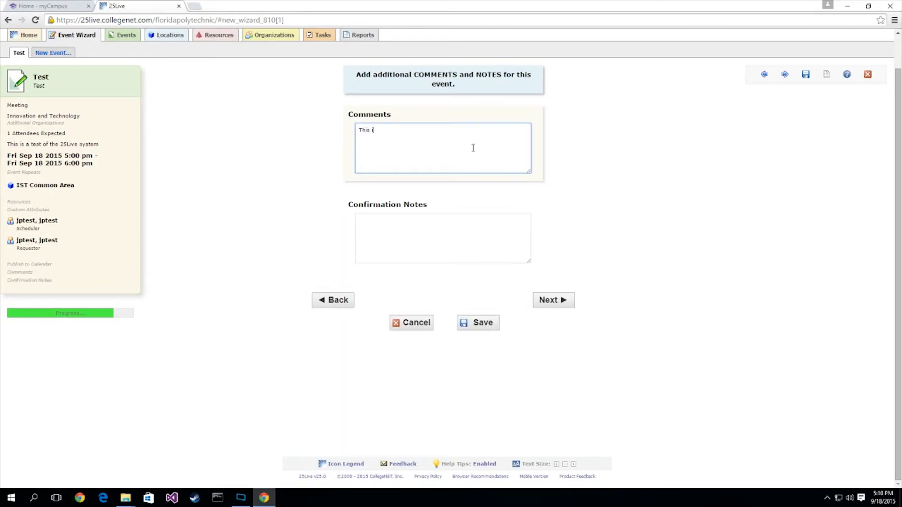
pyautogui.click(553, 300)
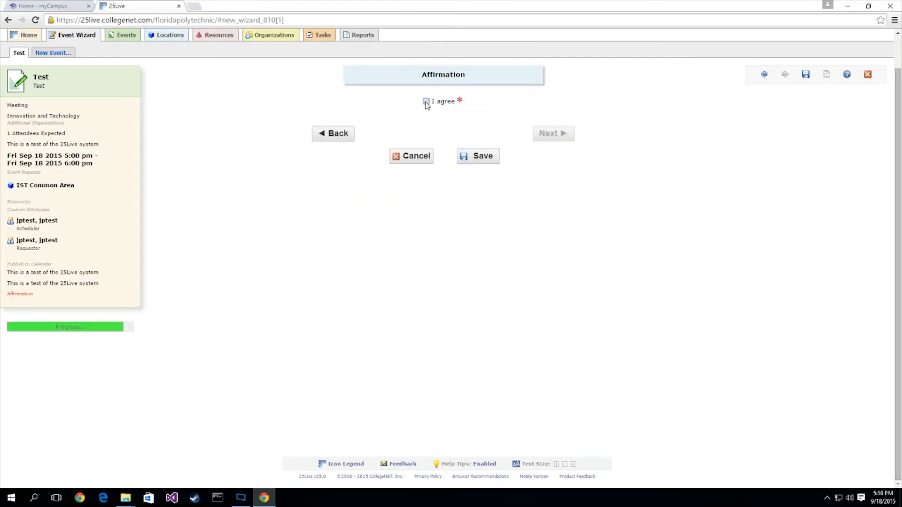
pyautogui.click(426, 100)
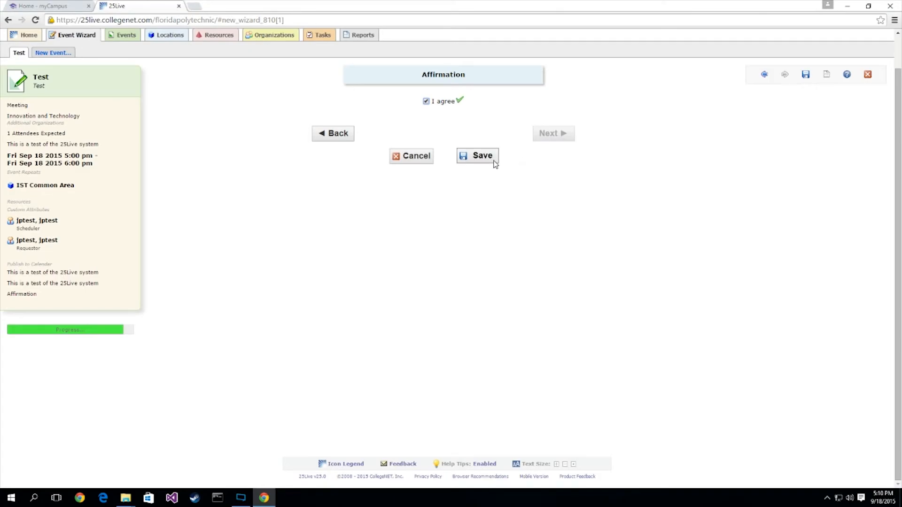
pyautogui.click(476, 155)
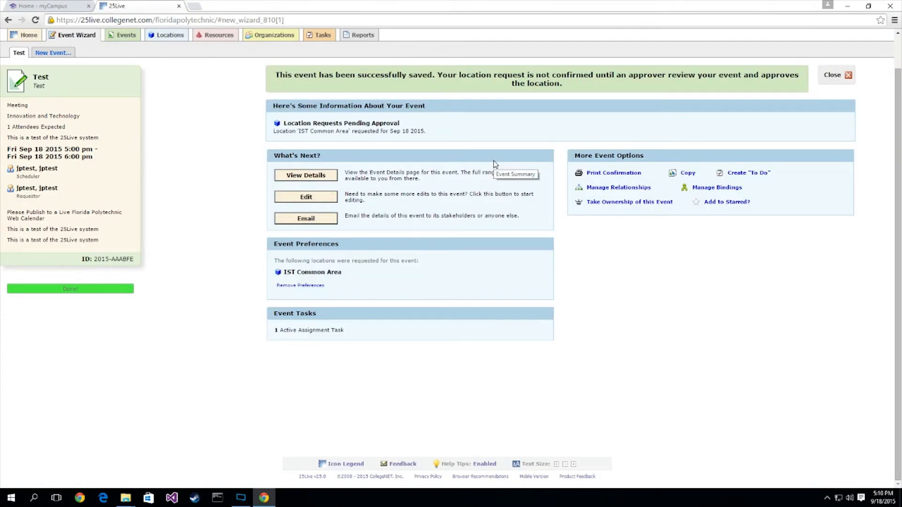
pyautogui.moveTo(308, 175)
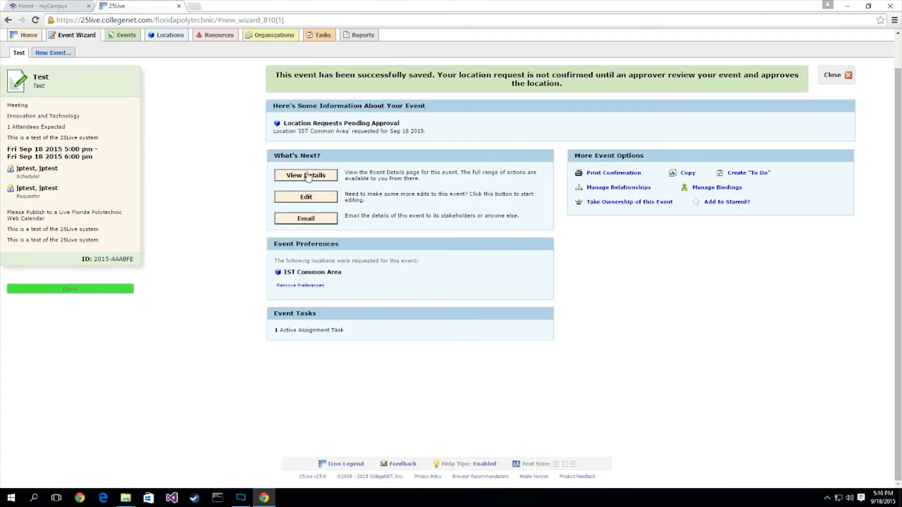
pyautogui.moveTo(320, 199)
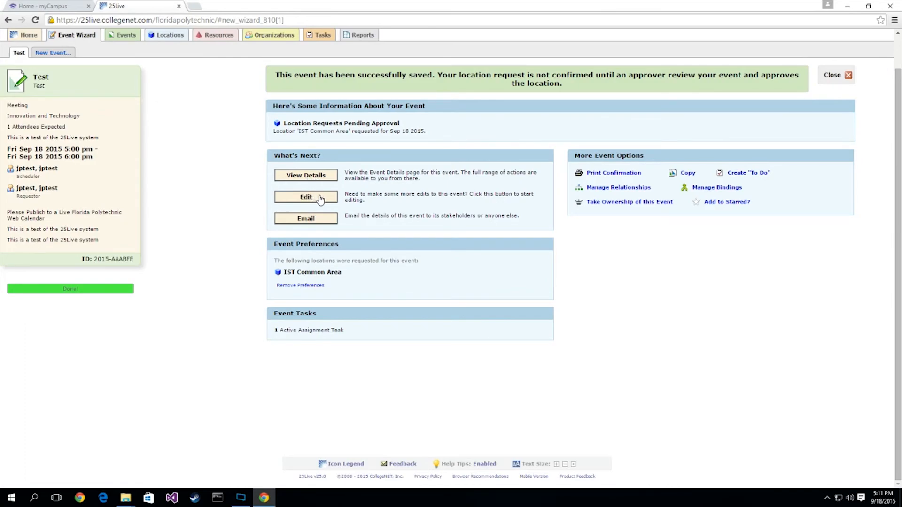